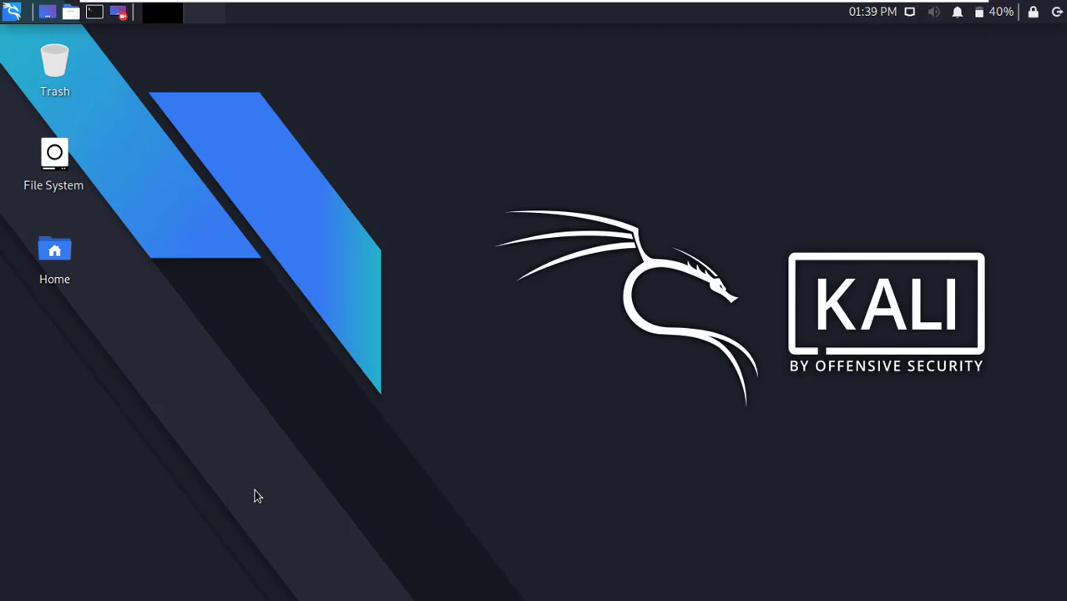
mouse_move(363, 475)
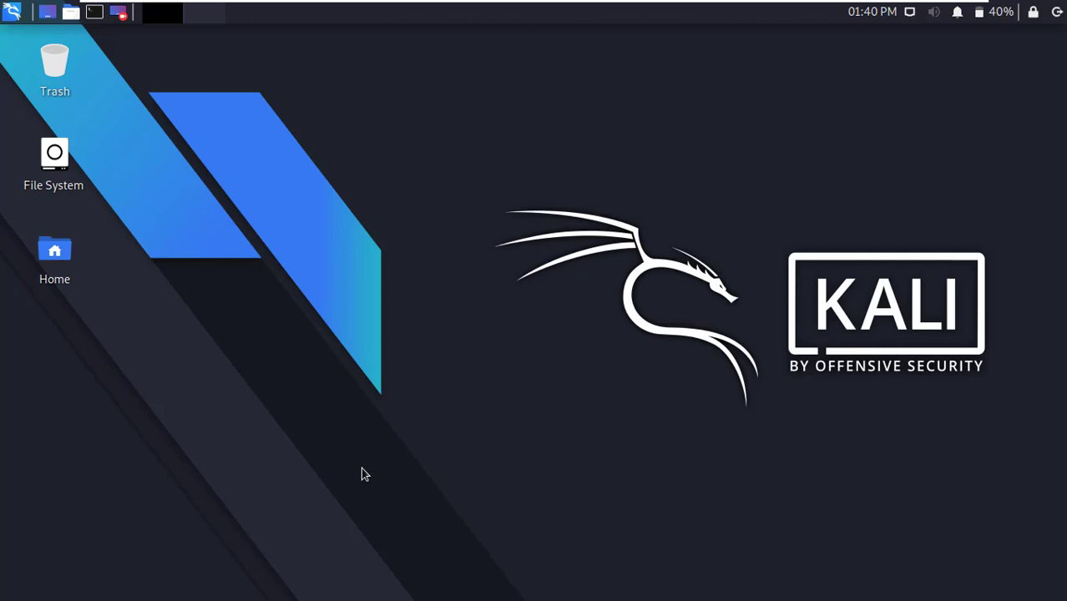
mouse_move(358, 471)
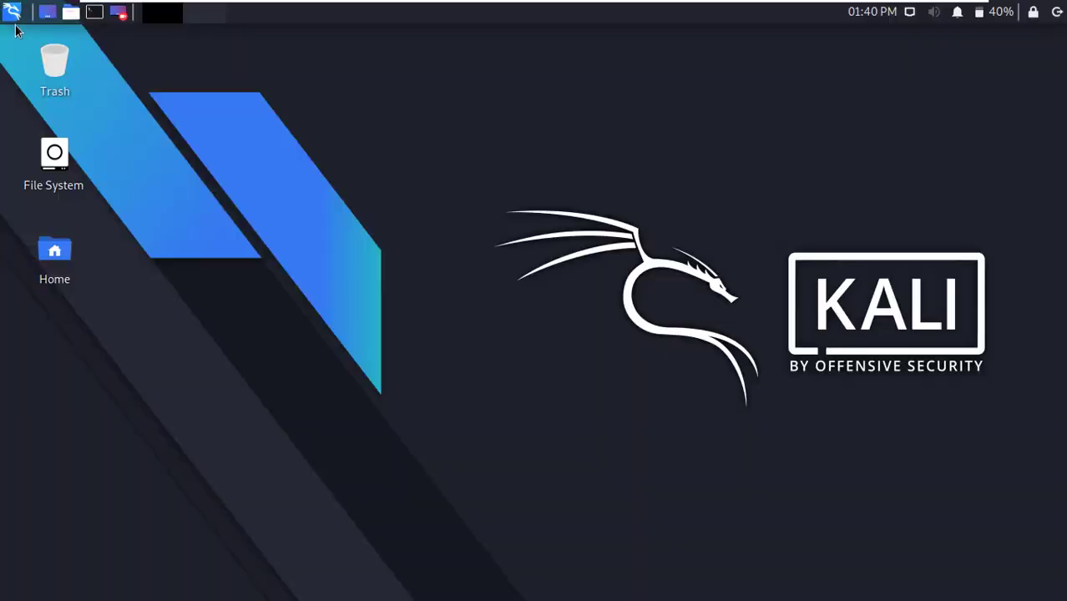
- Launch the web browser from the applications menu and close the Kali Linux start tab
left_click(12, 12)
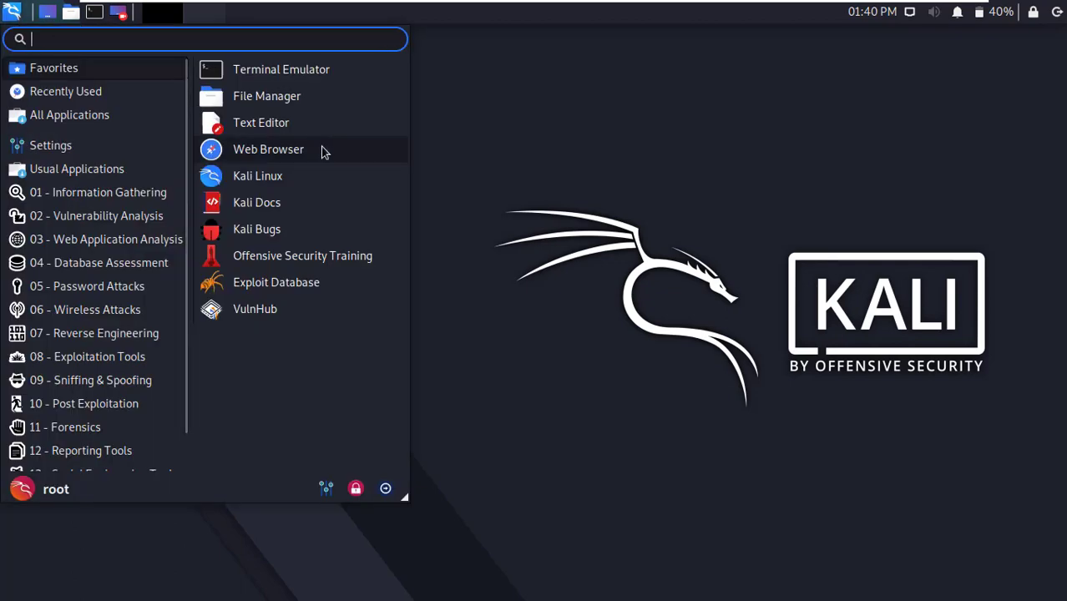
left_click(268, 149)
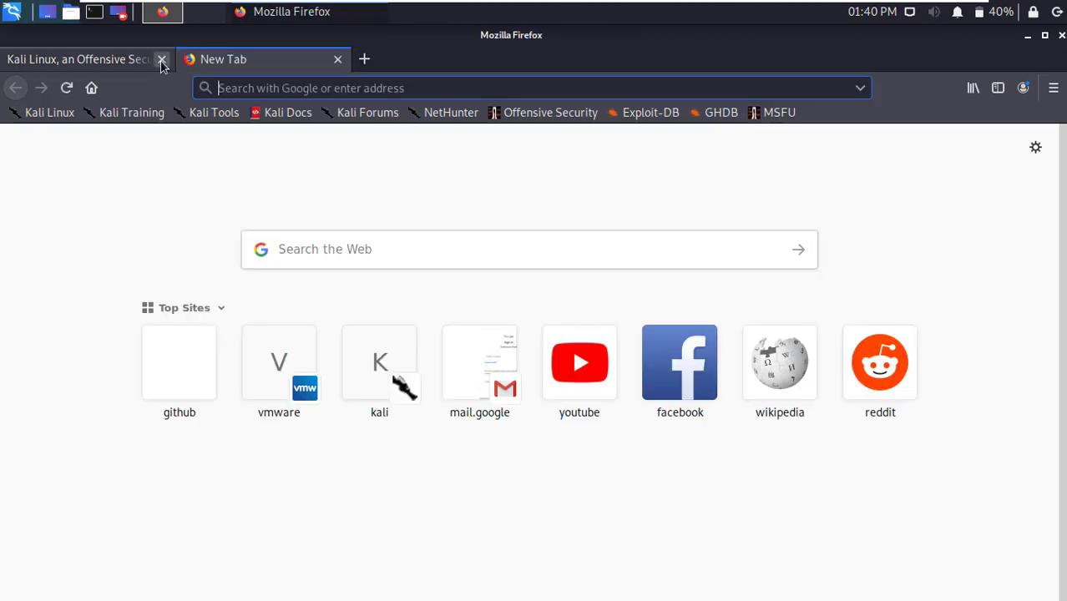
left_click(162, 59)
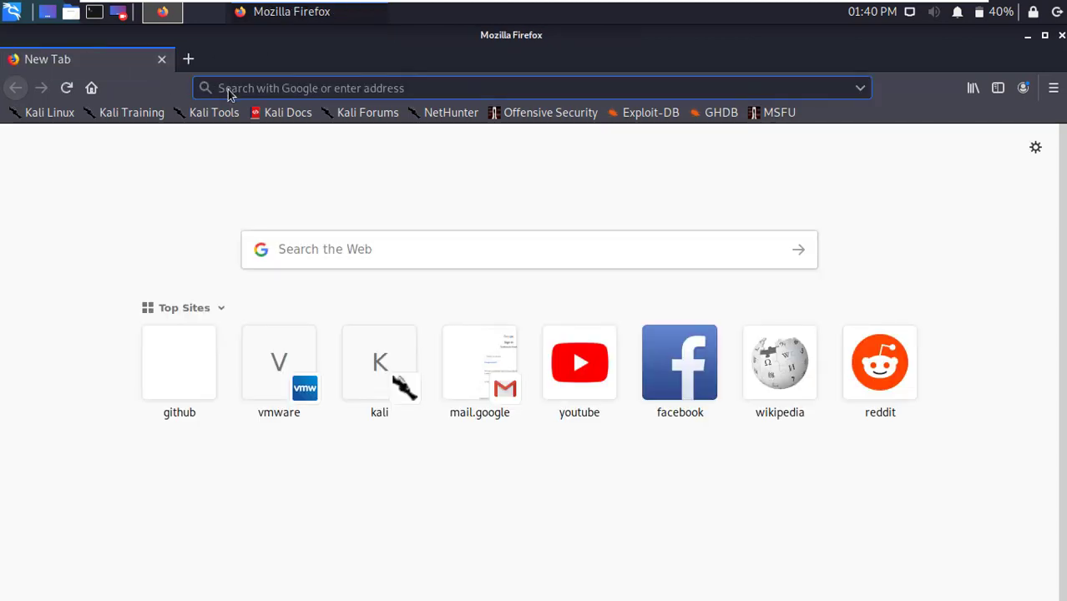
- Search for 'brave browser' and open the brave.com result
type("brave+browser")
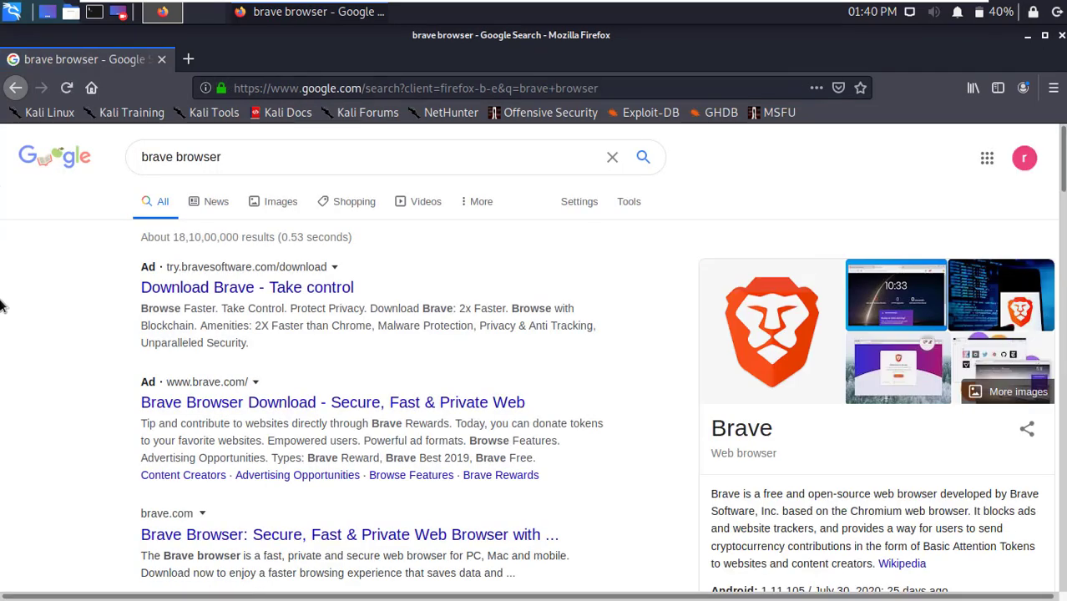
scroll("down", 3)
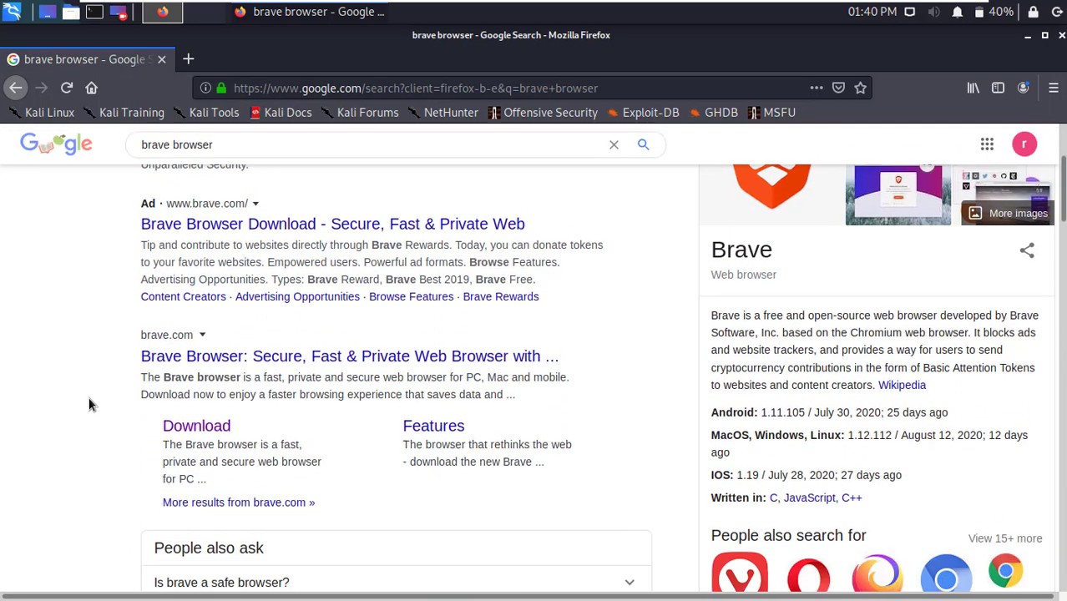
left_click(349, 356)
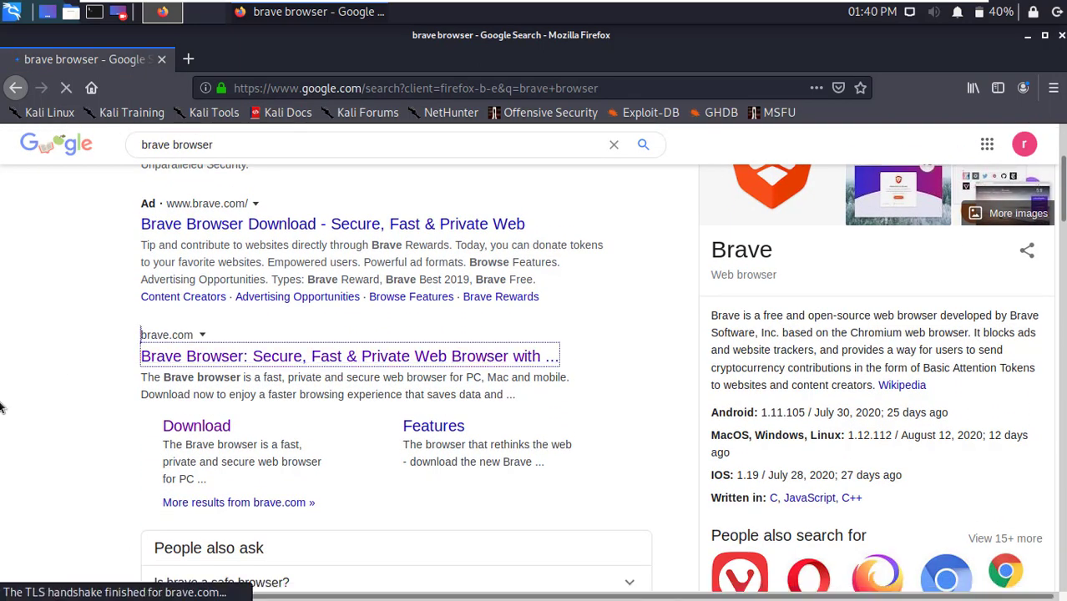
left_click(349, 356)
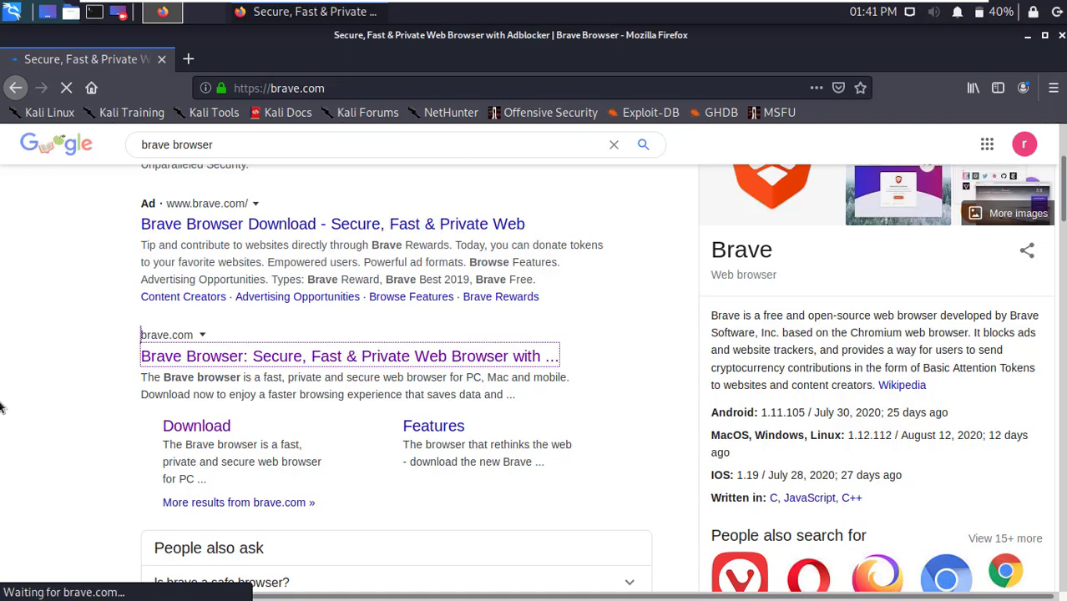
- Follow Download Brave for Linux and scroll to the Debian release-channel install commands
left_click(348, 356)
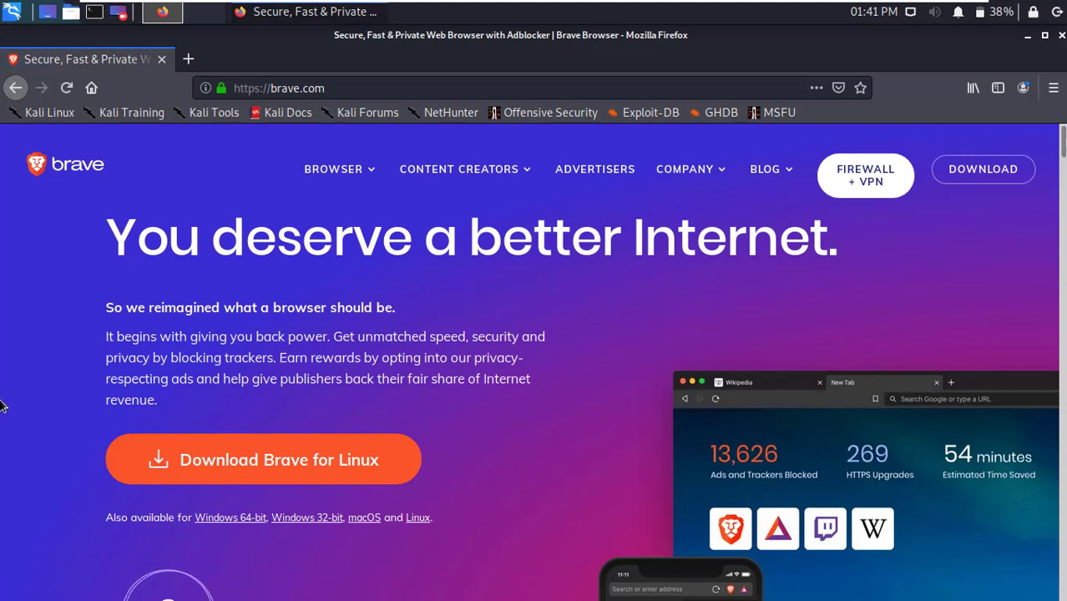
scroll("down", 3)
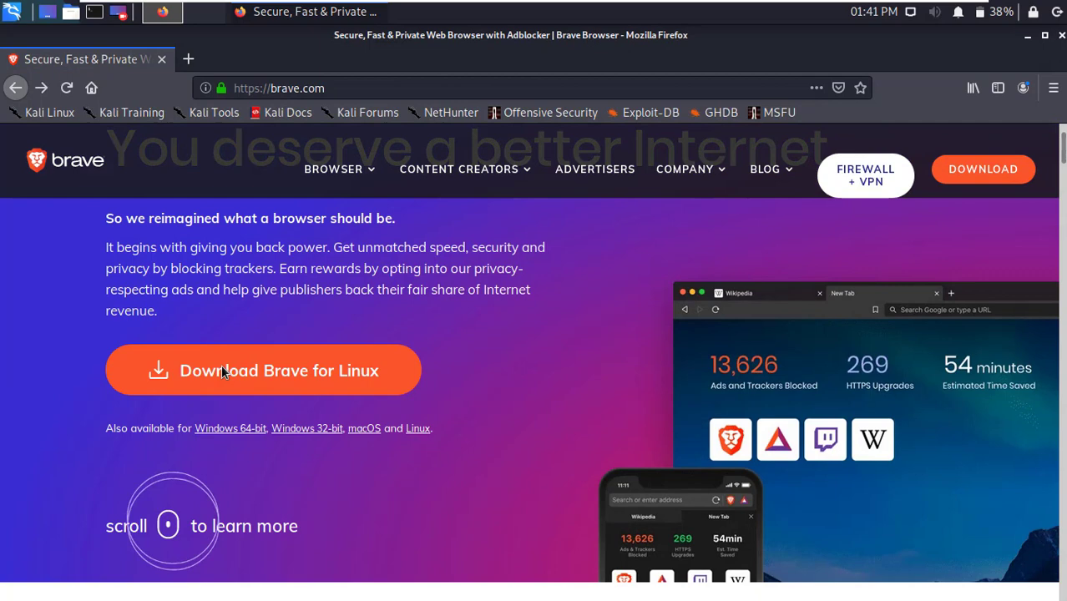
mouse_move(225, 380)
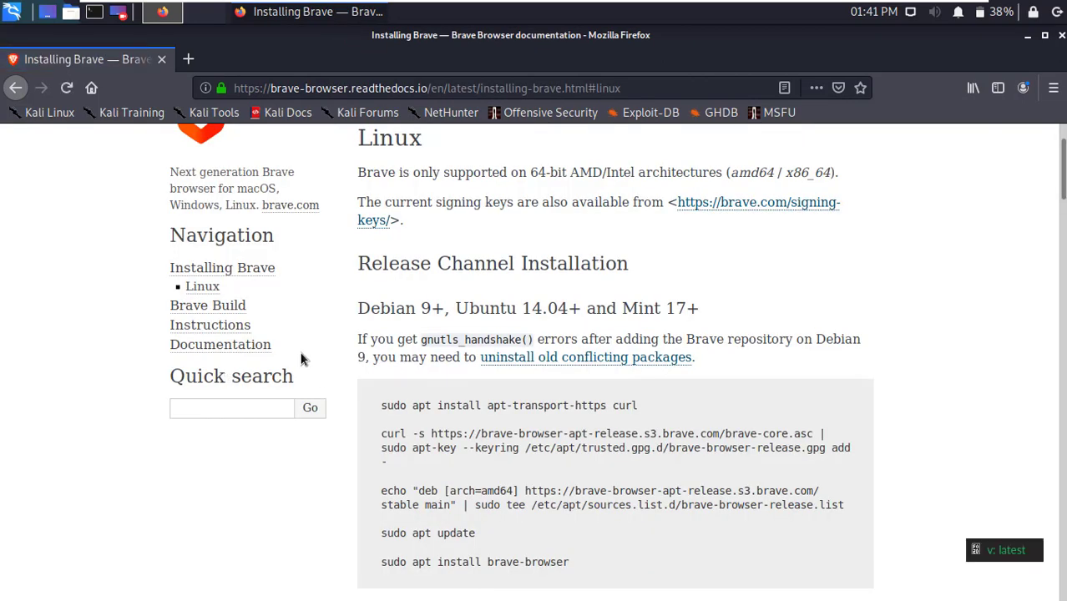
mouse_move(453, 325)
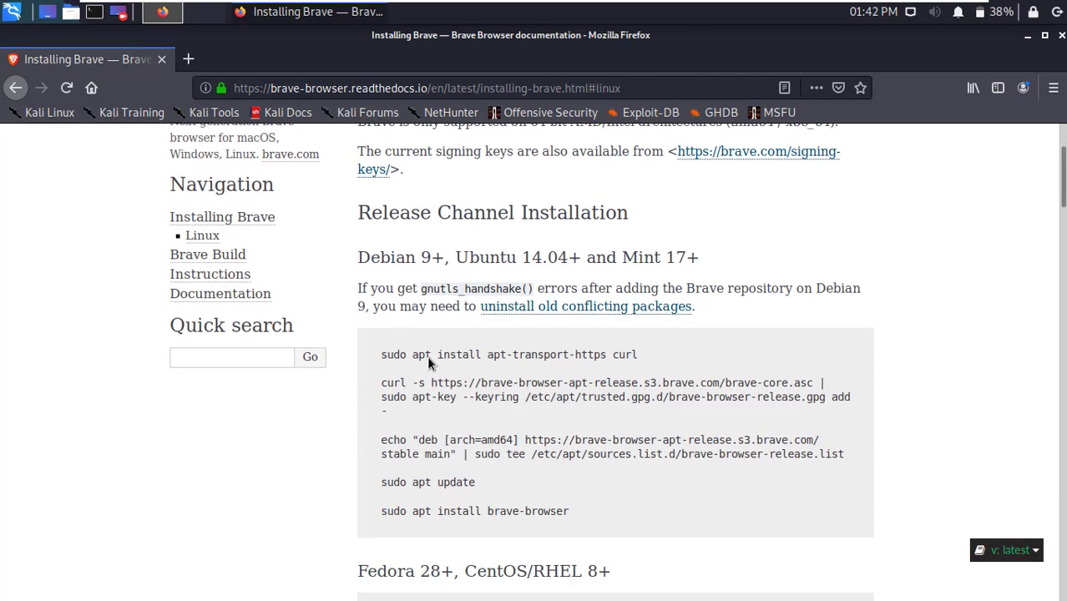
scroll("down", 3)
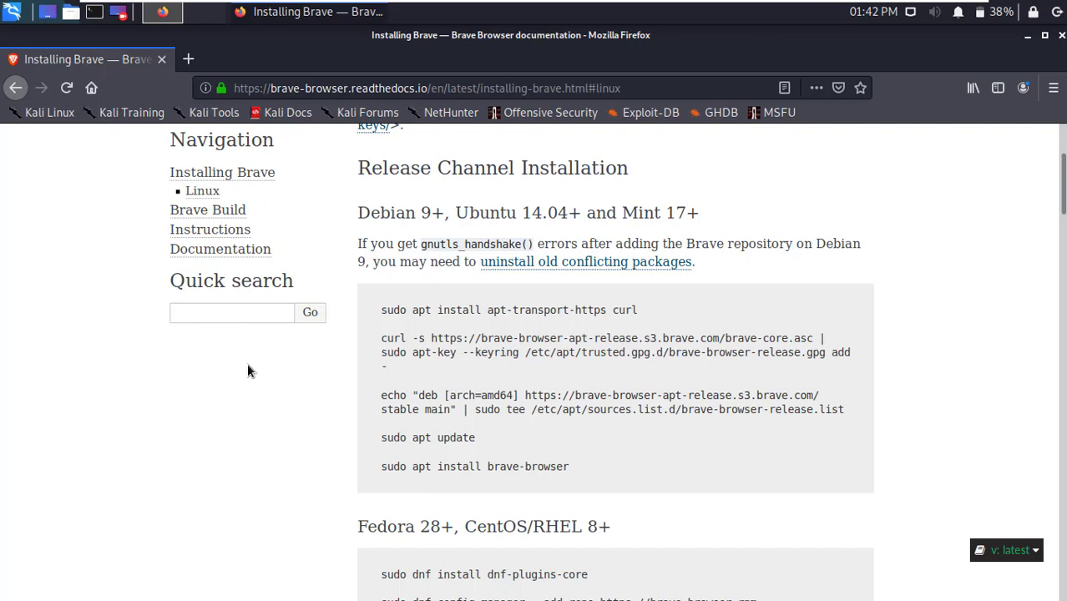
mouse_move(396, 338)
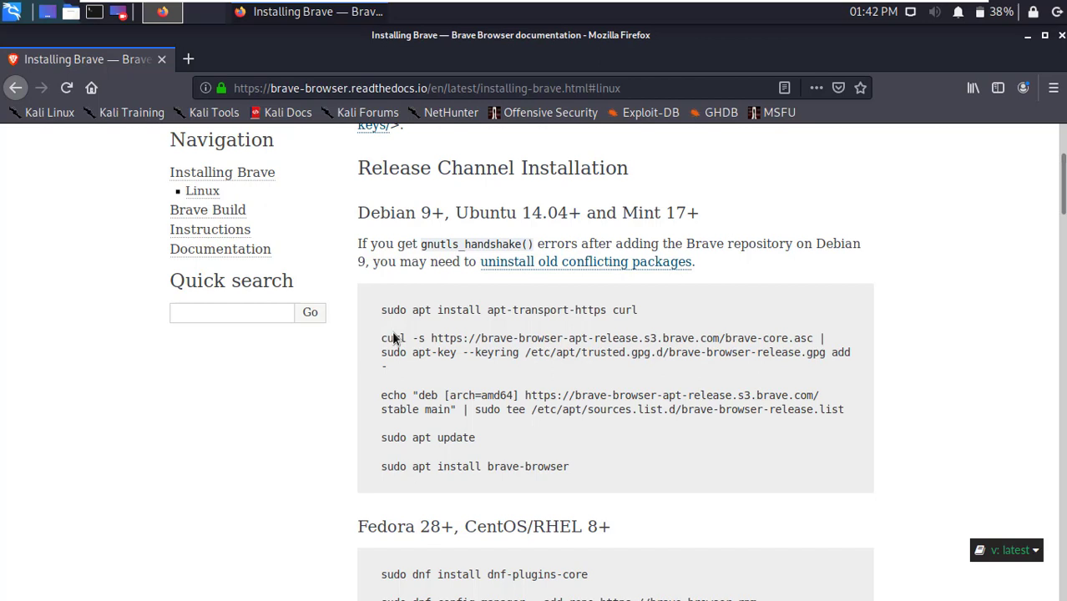
mouse_move(165, 109)
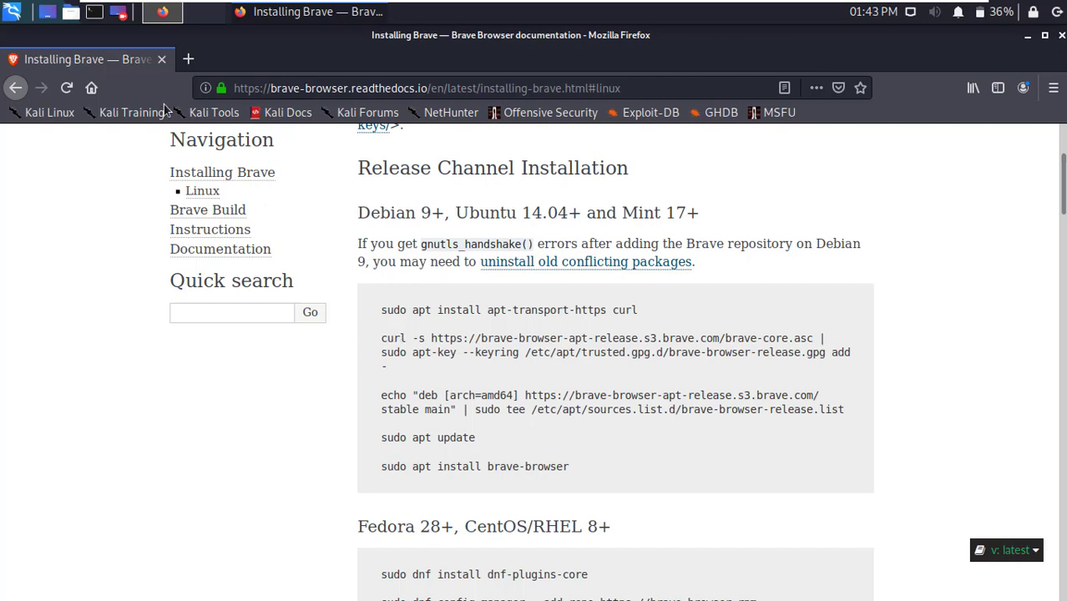
mouse_move(467, 334)
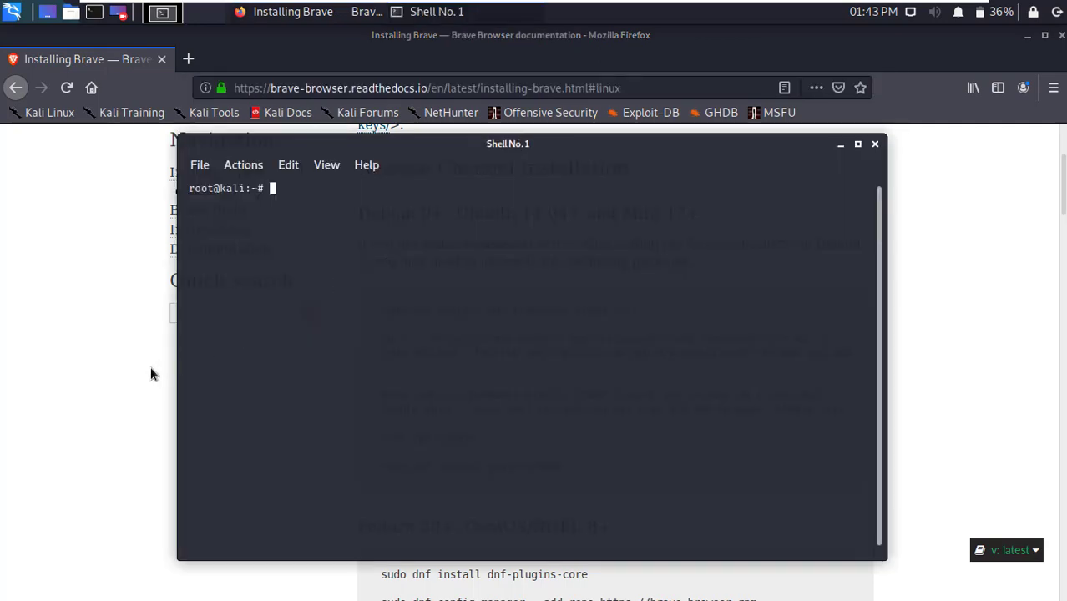
mouse_move(102, 387)
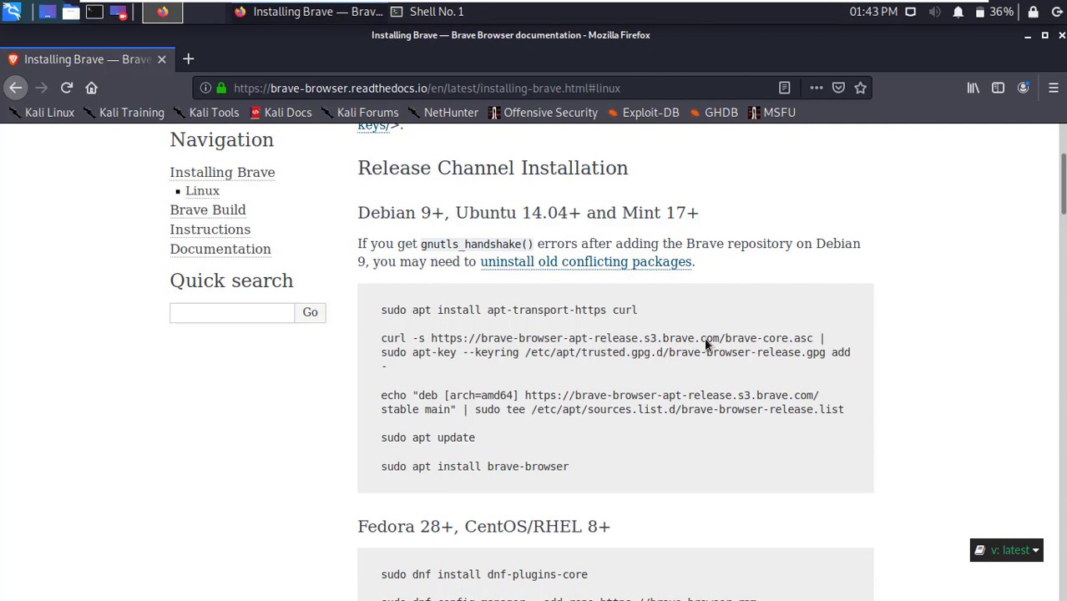
mouse_move(666, 307)
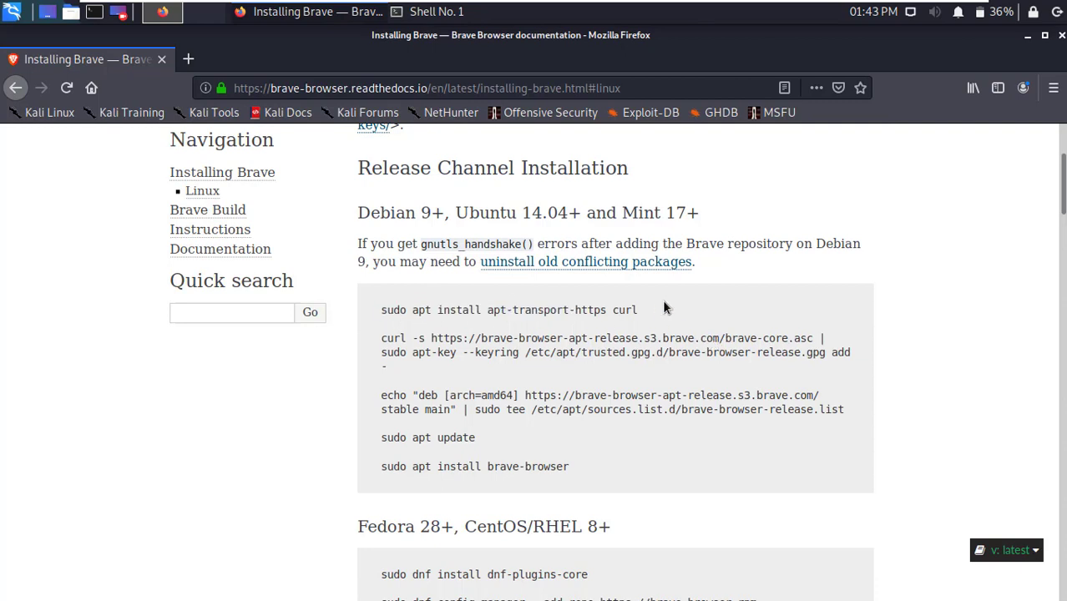
- Paste and run 'sudo apt install apt-transport-https curl', confirm with y, then clear the terminal
right_click(509, 309)
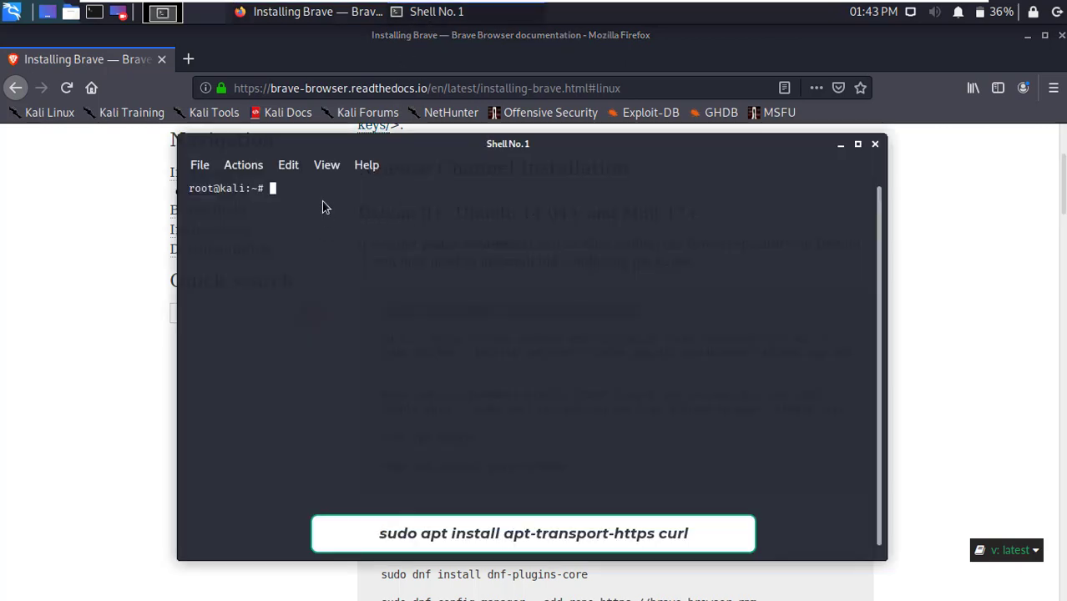
right_click(325, 207)
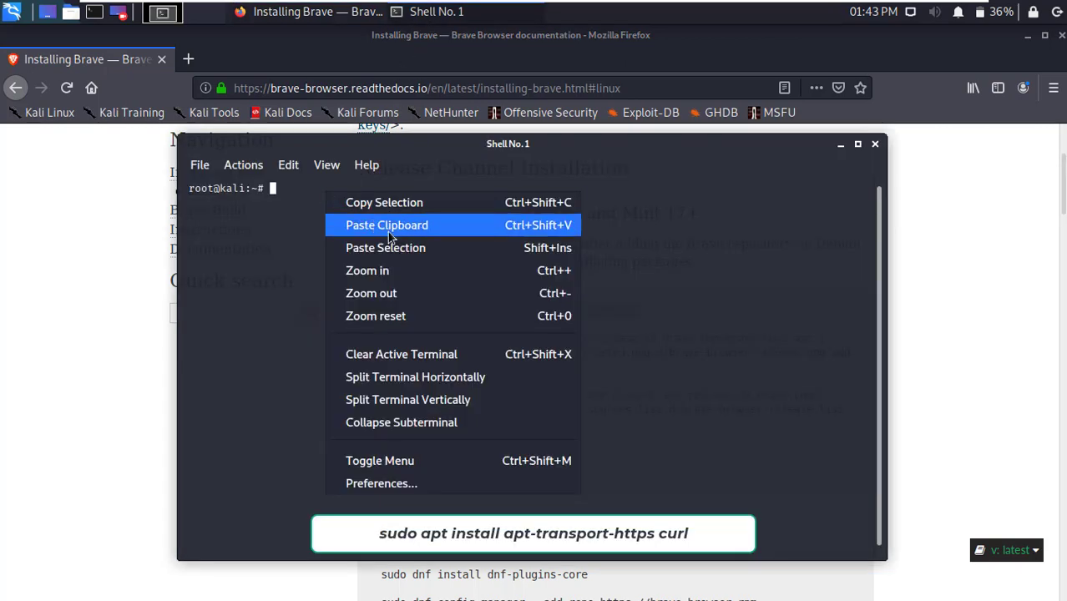
left_click(387, 225)
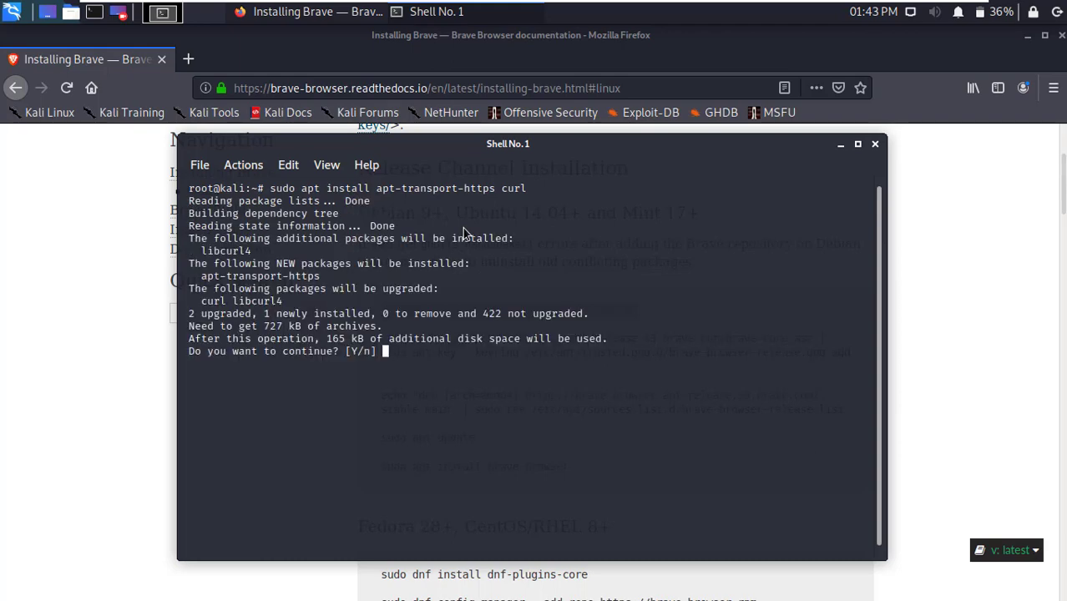
type("y")
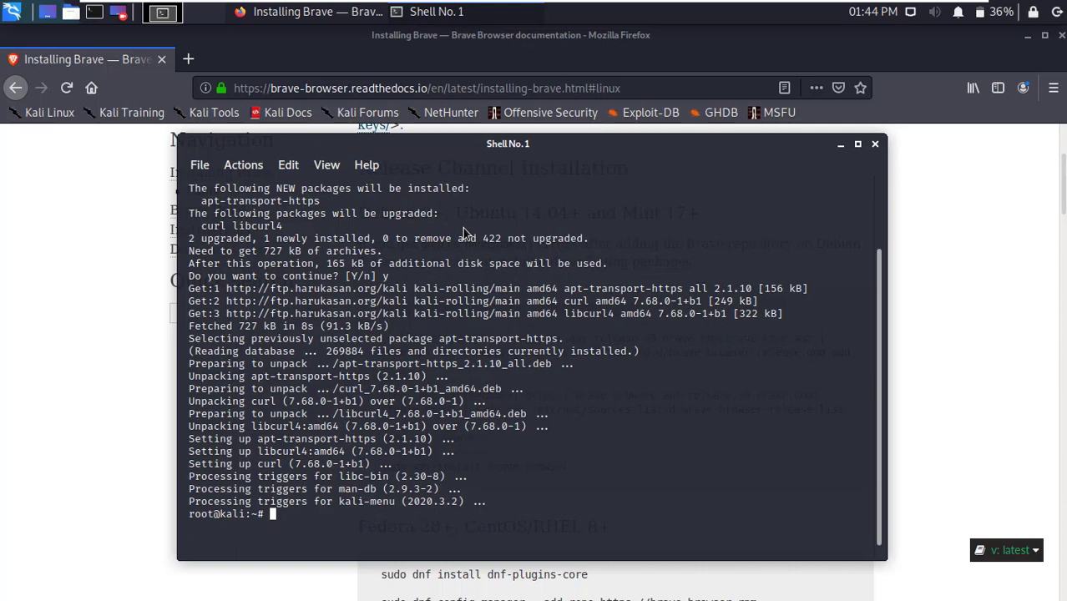
type("clear")
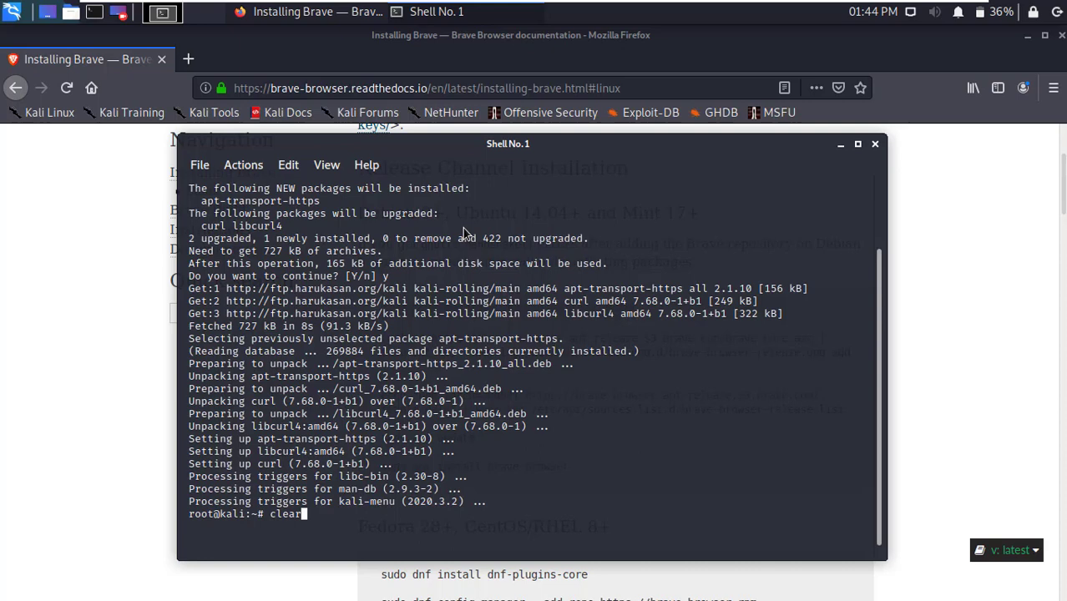
key("Return")
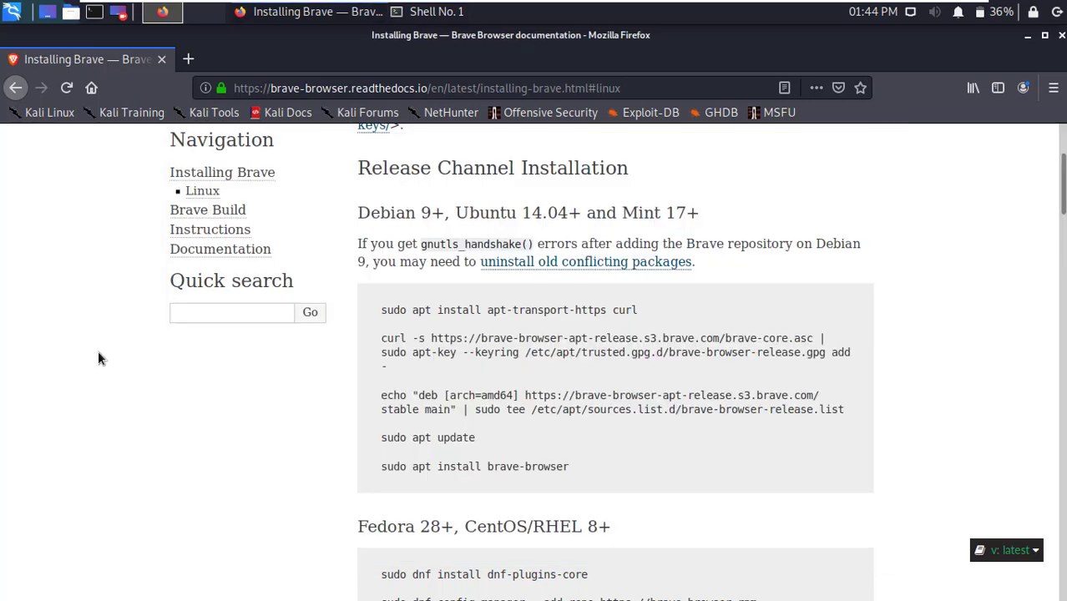
mouse_move(434, 360)
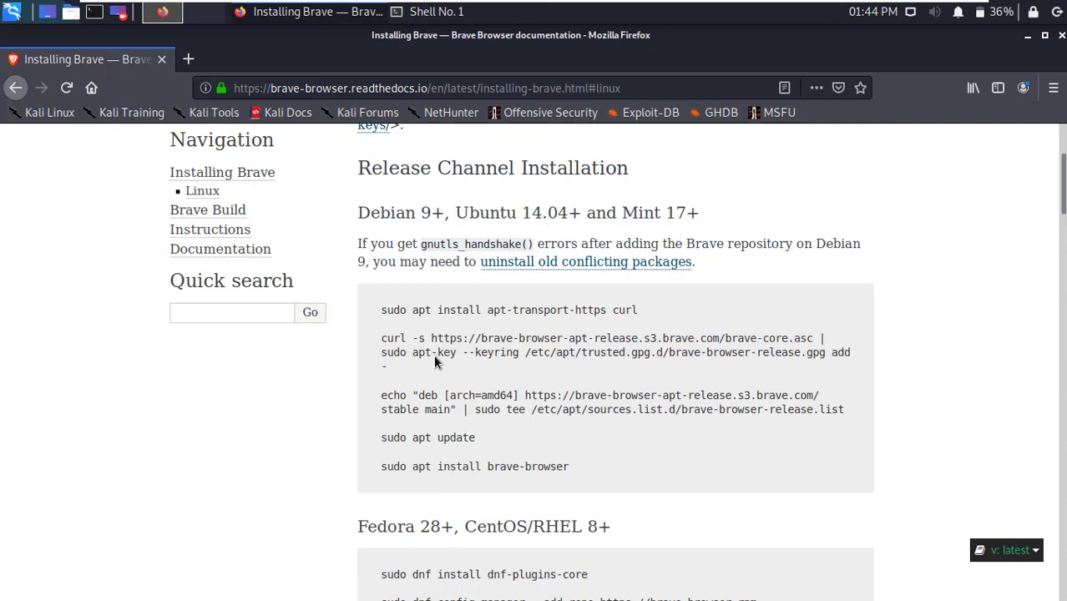
mouse_move(417, 350)
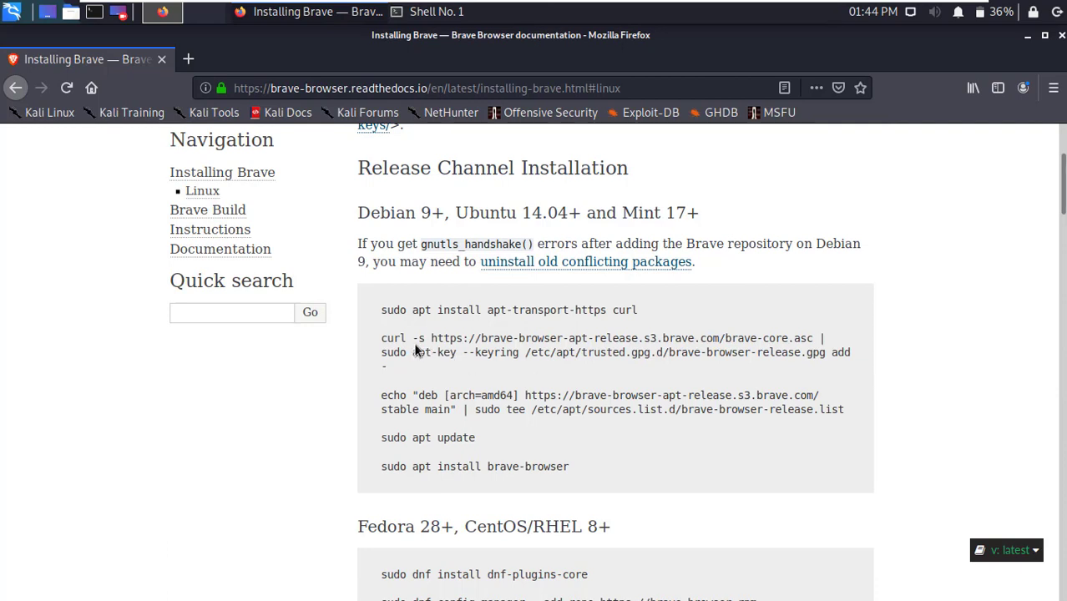
- Copy the curl and apt-key signing-key lines from the docs into QTerminal and run them
left_click_drag(382, 338, 814, 339)
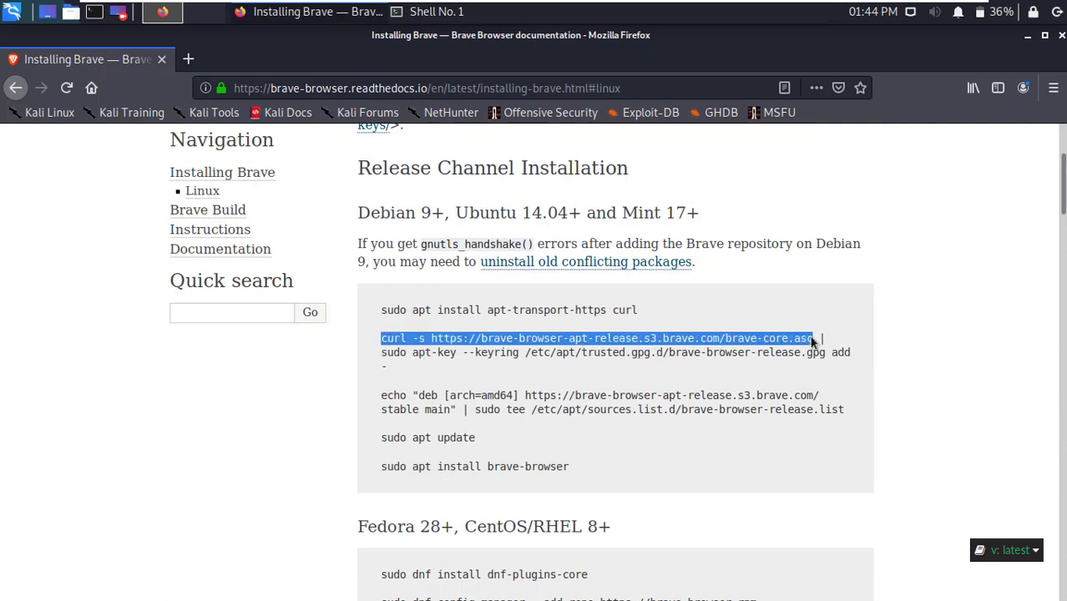
right_click(597, 338)
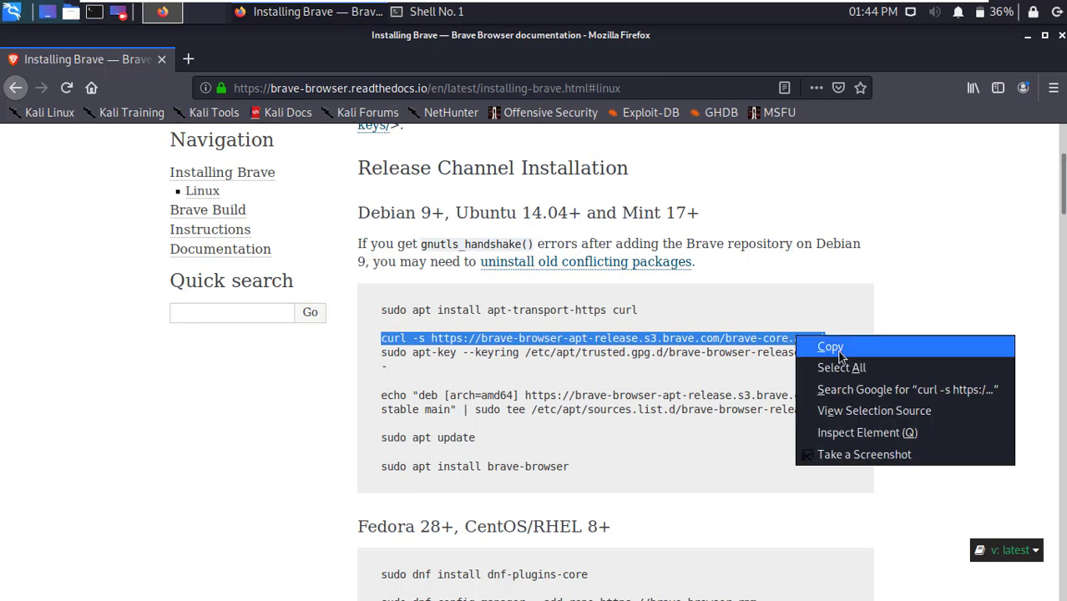
left_click(830, 347)
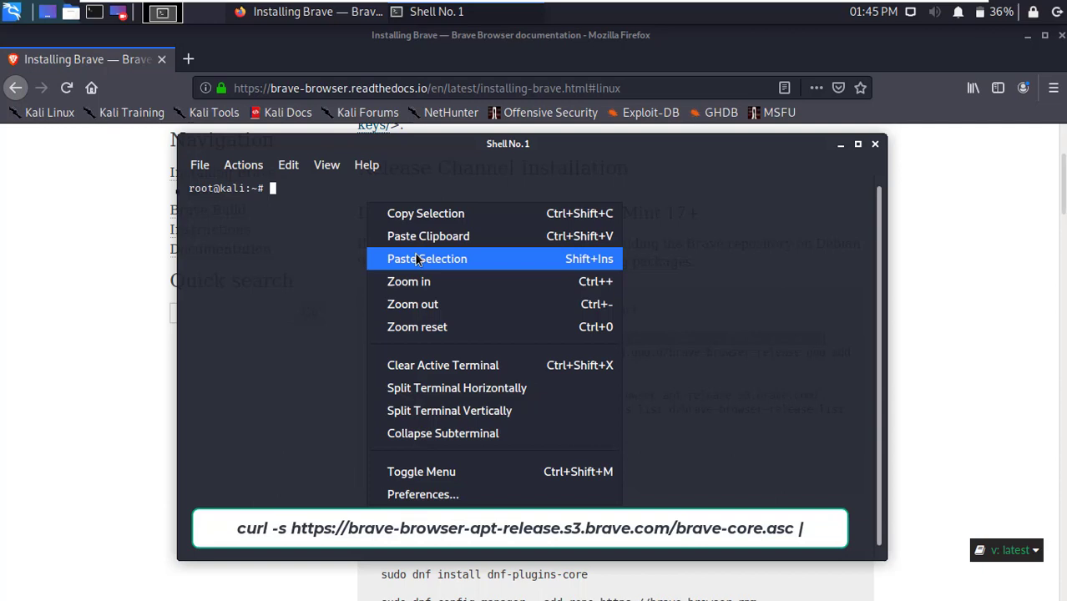
left_click(426, 258)
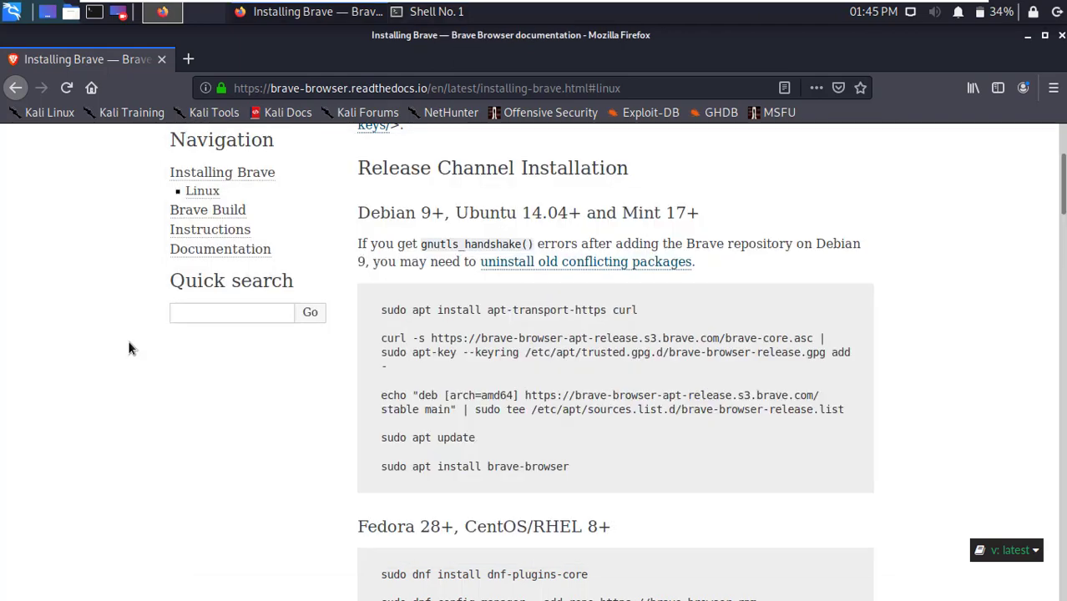
mouse_move(382, 364)
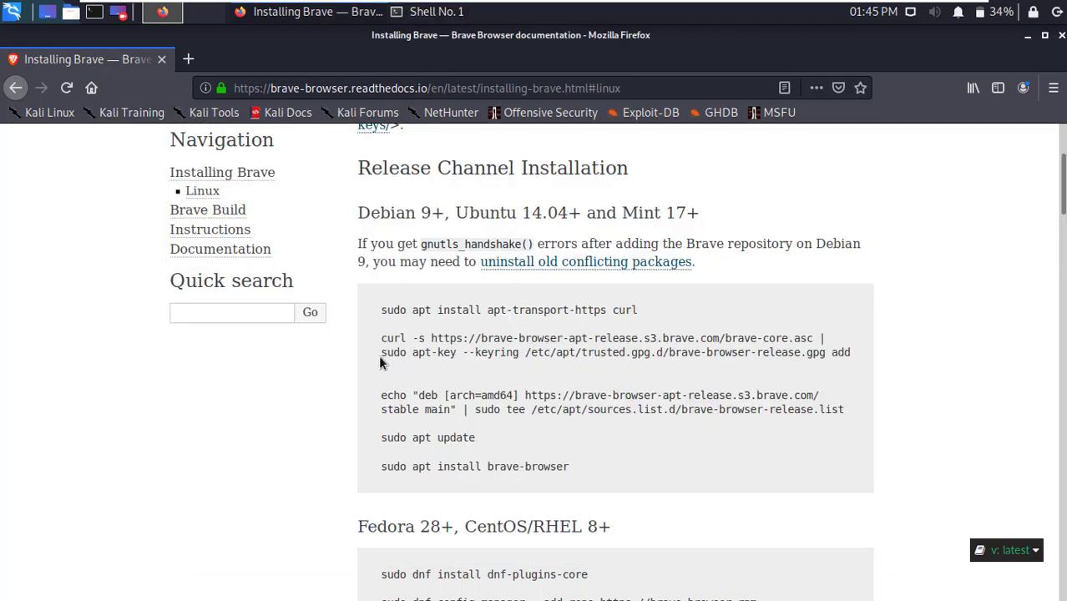
left_click_drag(382, 351, 827, 352)
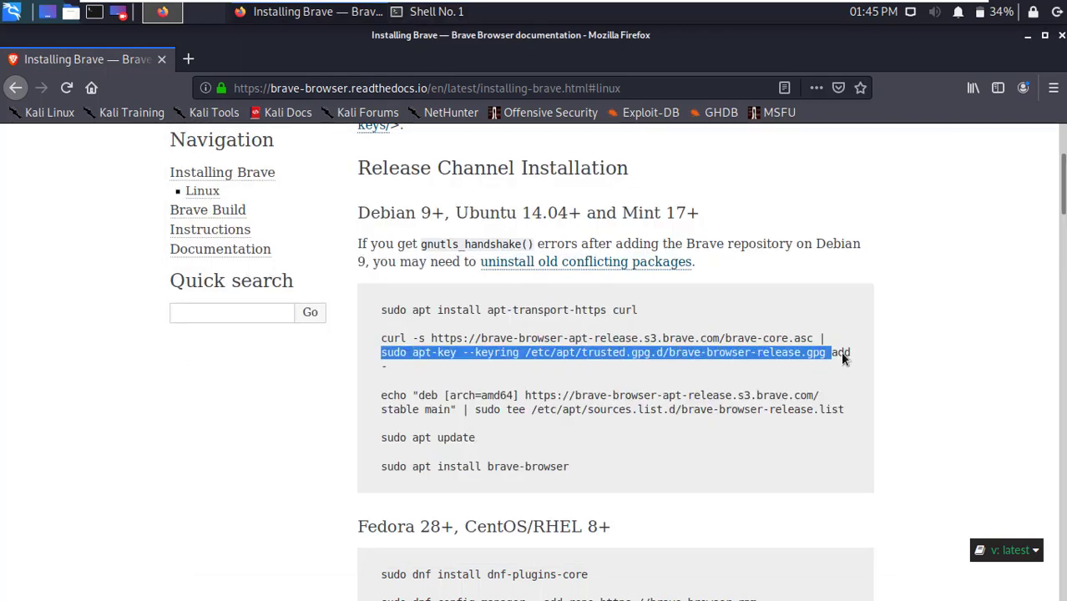
right_click(843, 352)
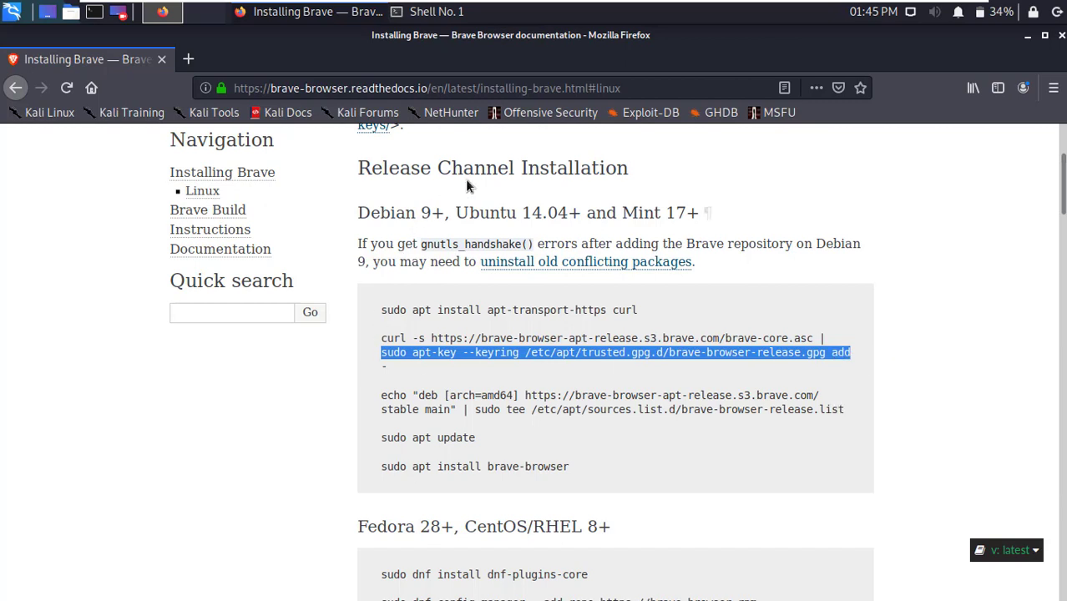
left_click(435, 12)
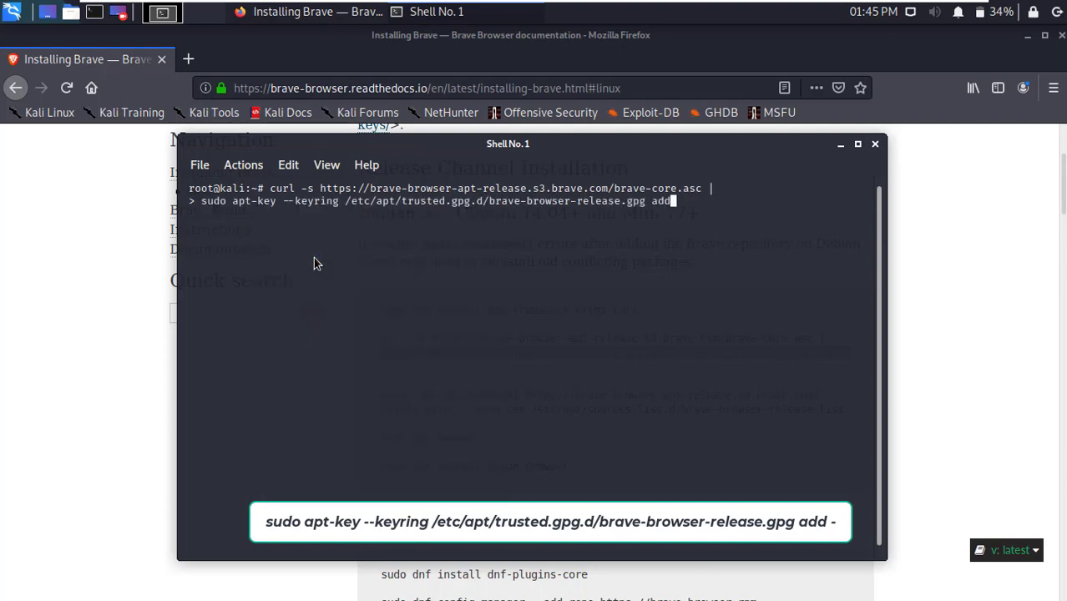
key("Return")
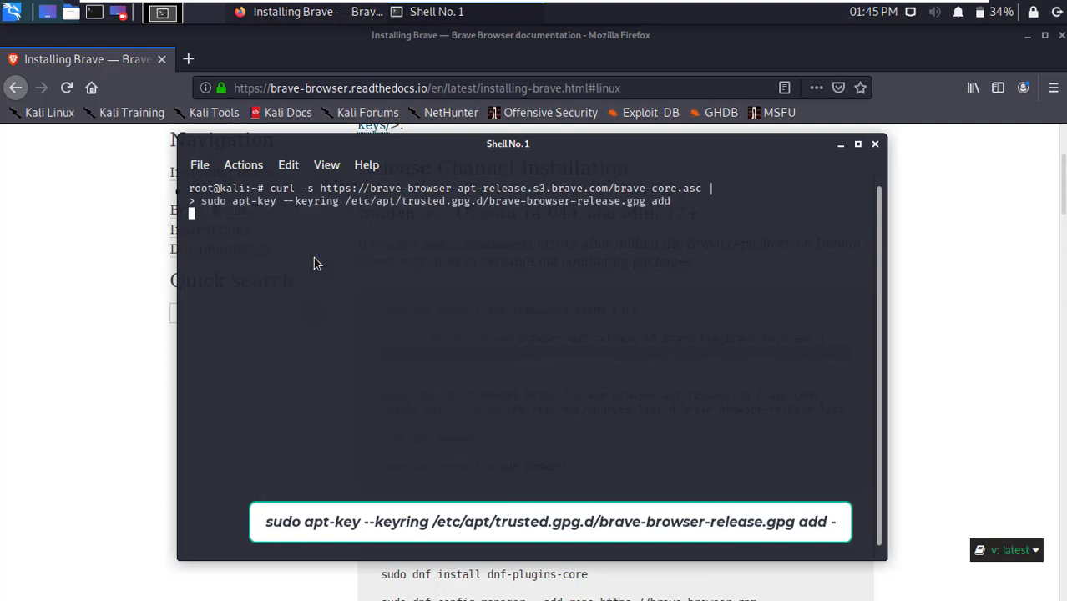
key("Return")
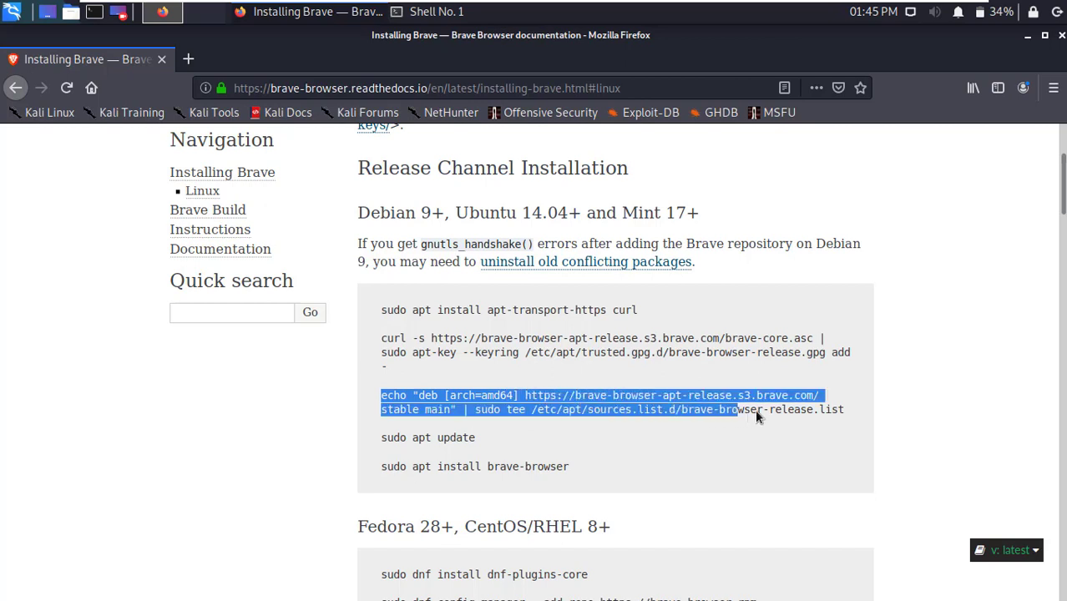
right_click(759, 409)
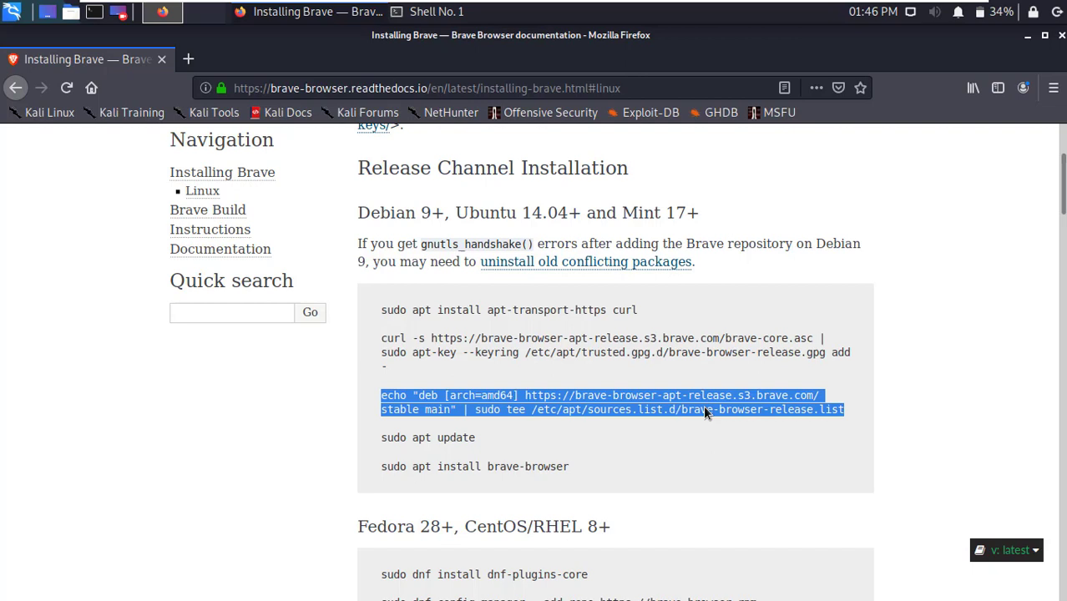
- Paste and run the echo "deb …" | sudo tee line adding Brave's stable repository
left_click(436, 11)
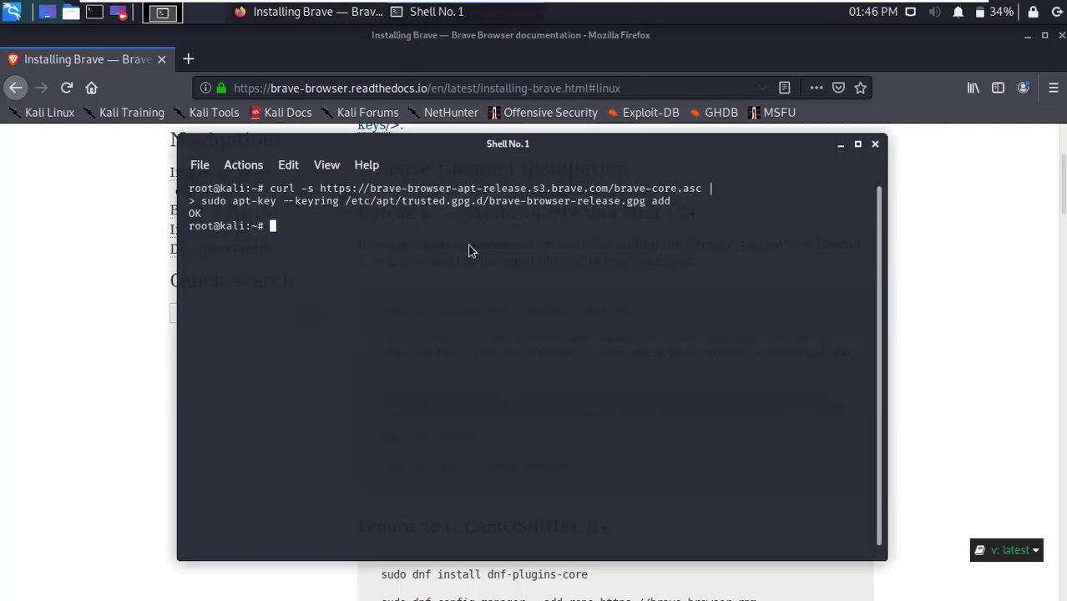
right_click(467, 251)
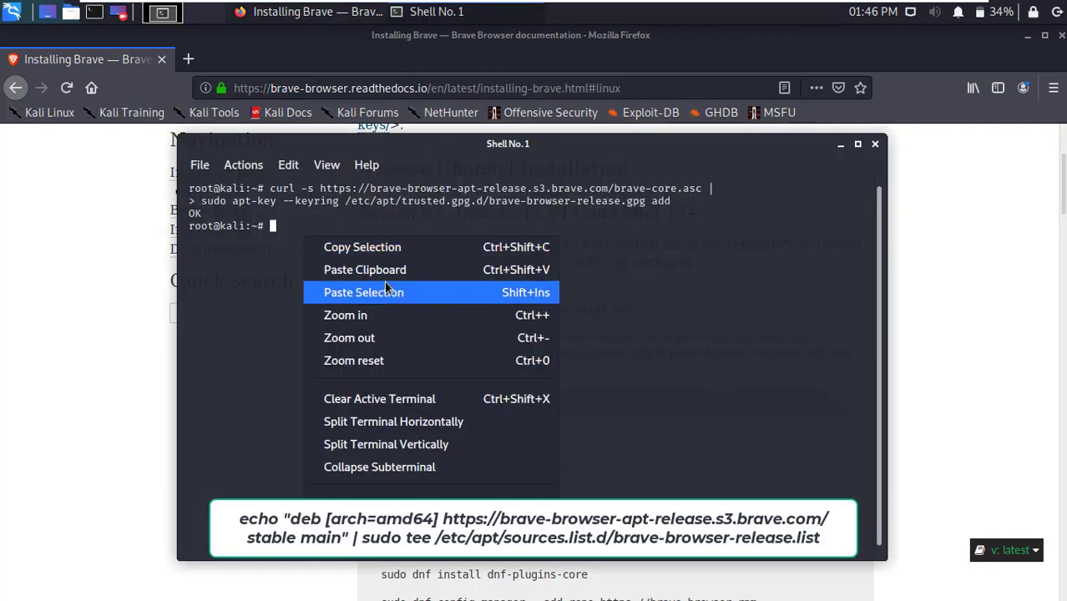
left_click(364, 293)
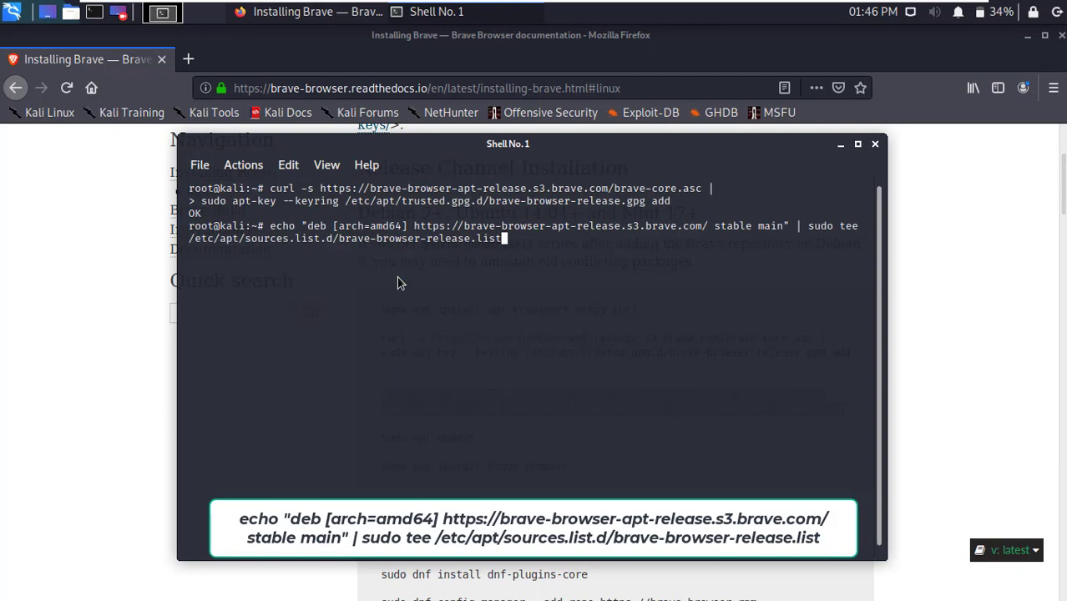
key("Return")
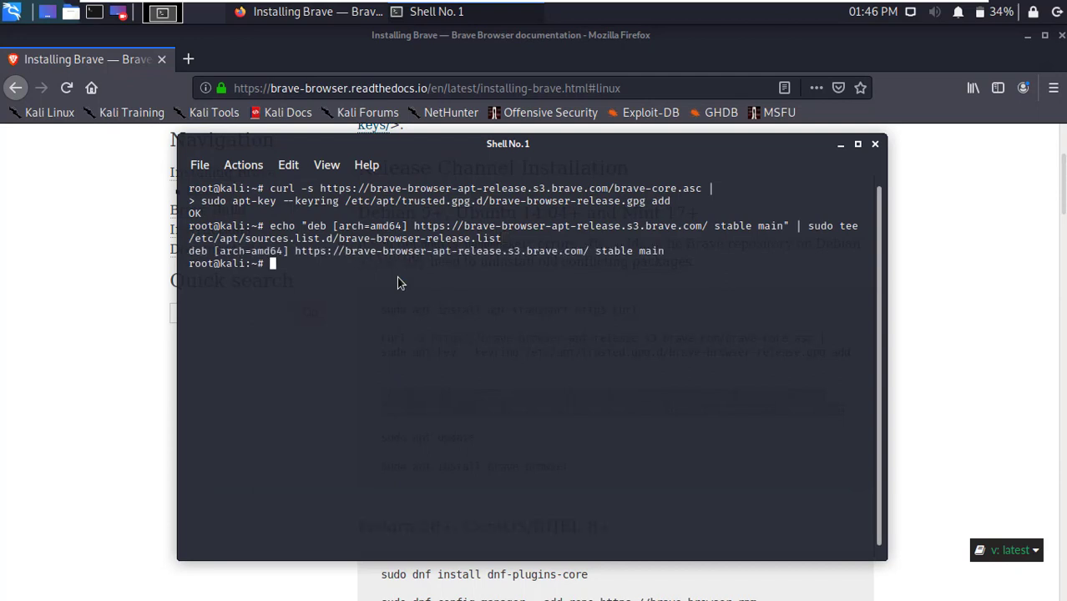
mouse_move(142, 327)
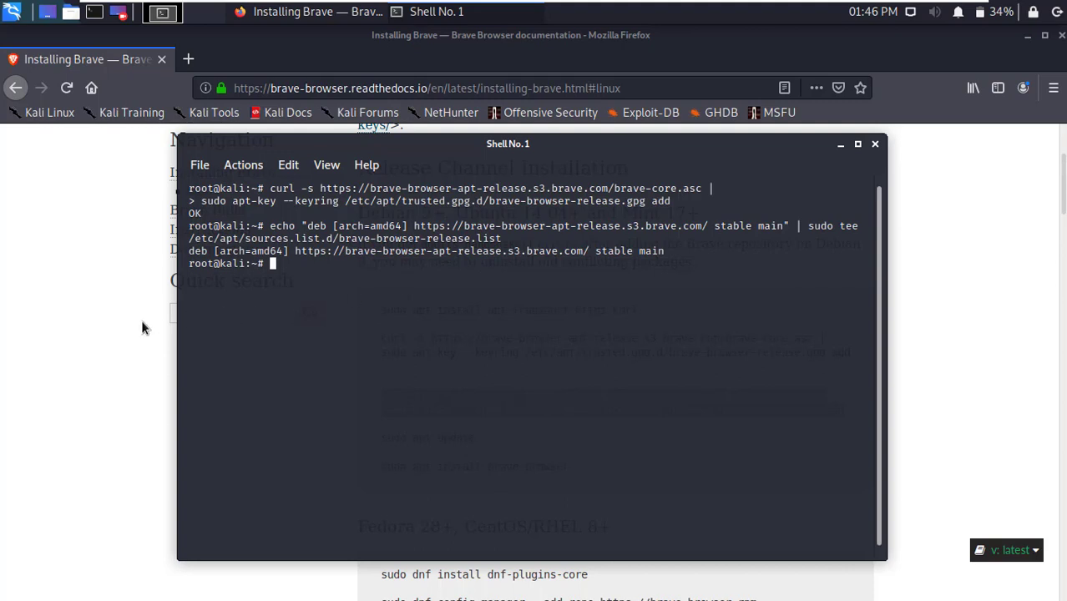
mouse_move(303, 310)
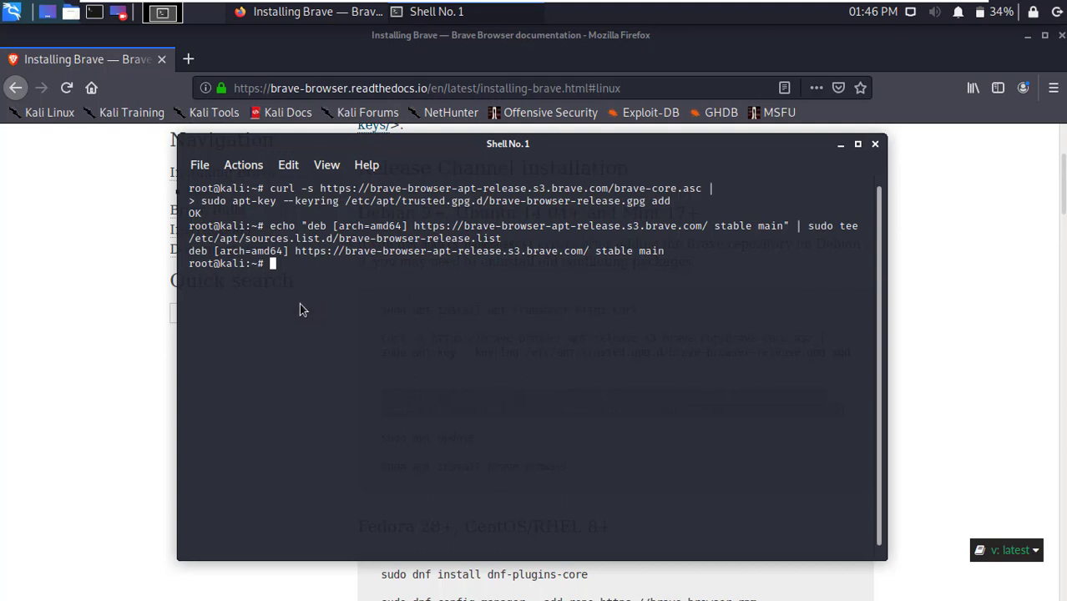
- Clear the terminal and run 'sudo apt update' to pick up Brave's repository
type("clear")
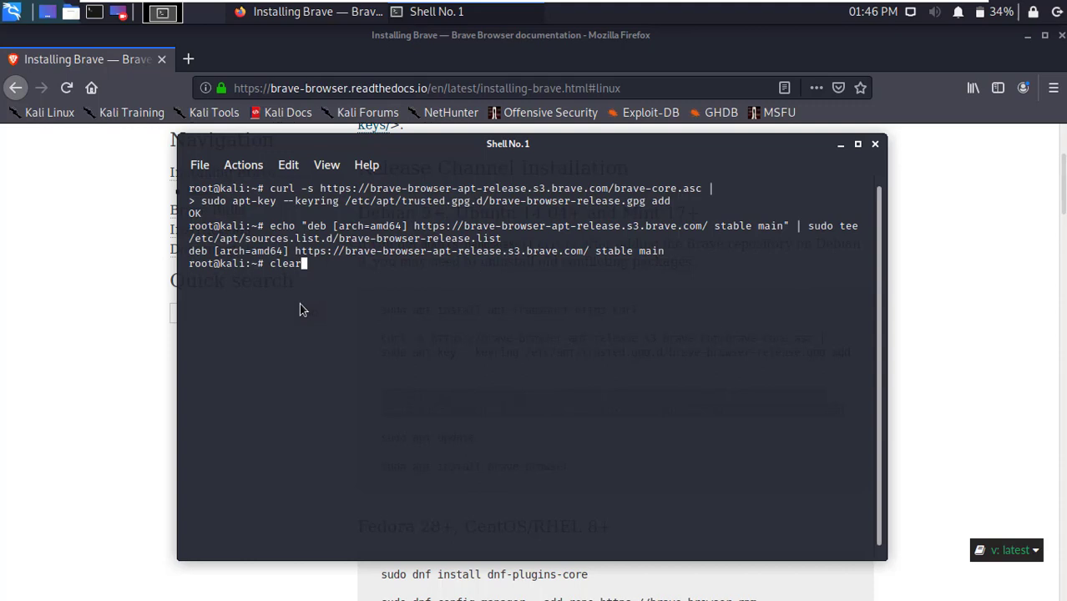
key("Return")
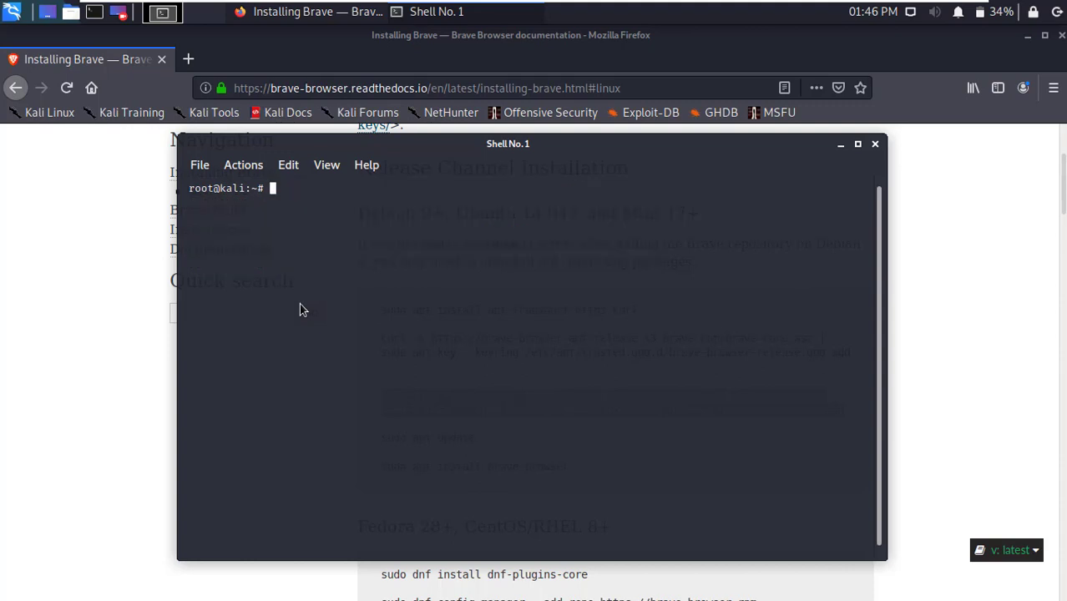
type("sudo")
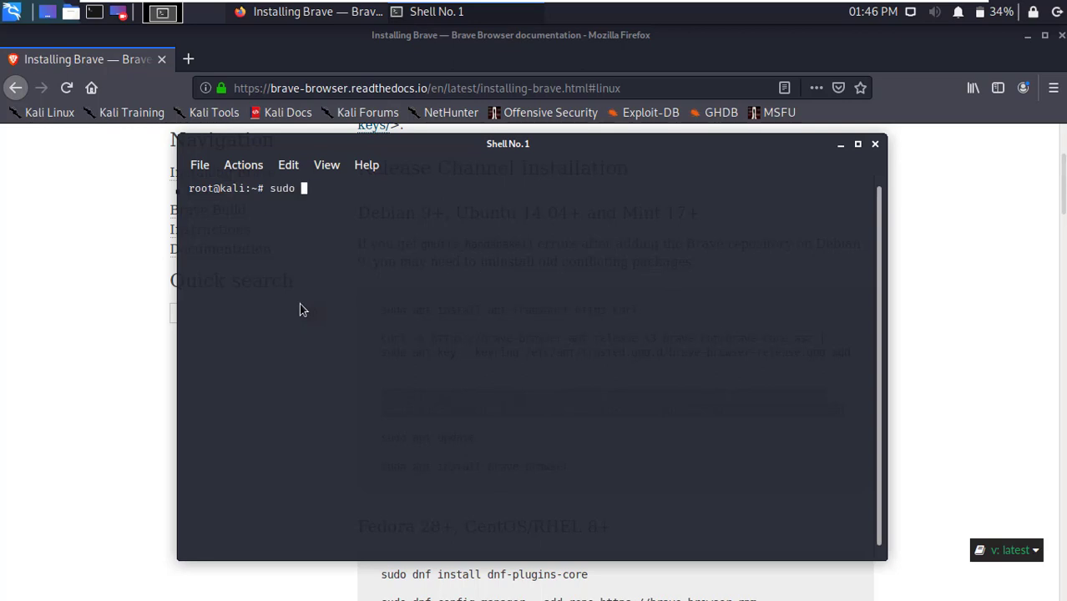
type("apt")
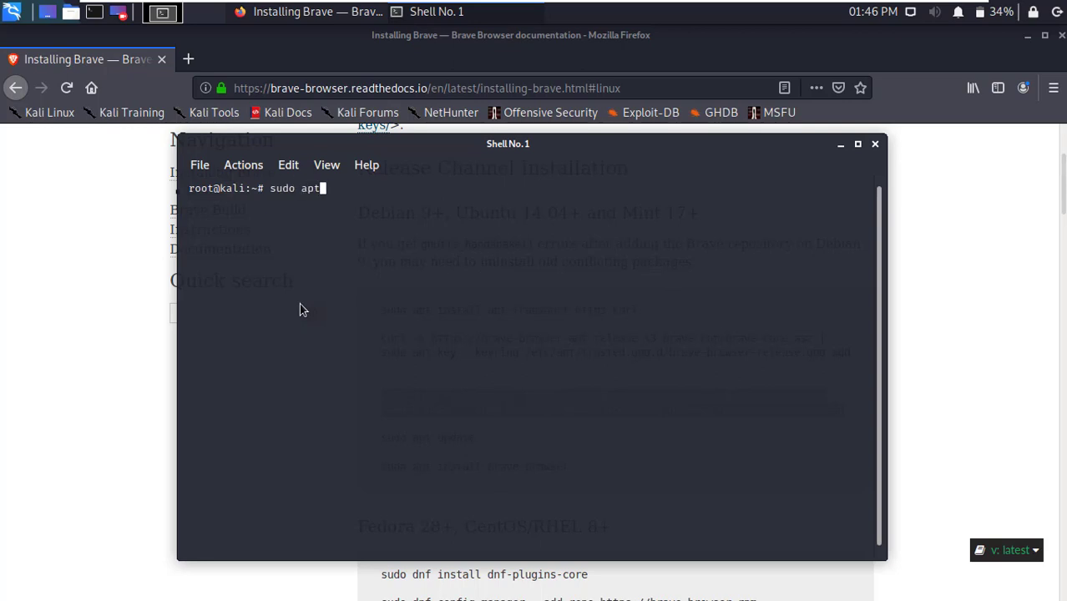
type("\" \"")
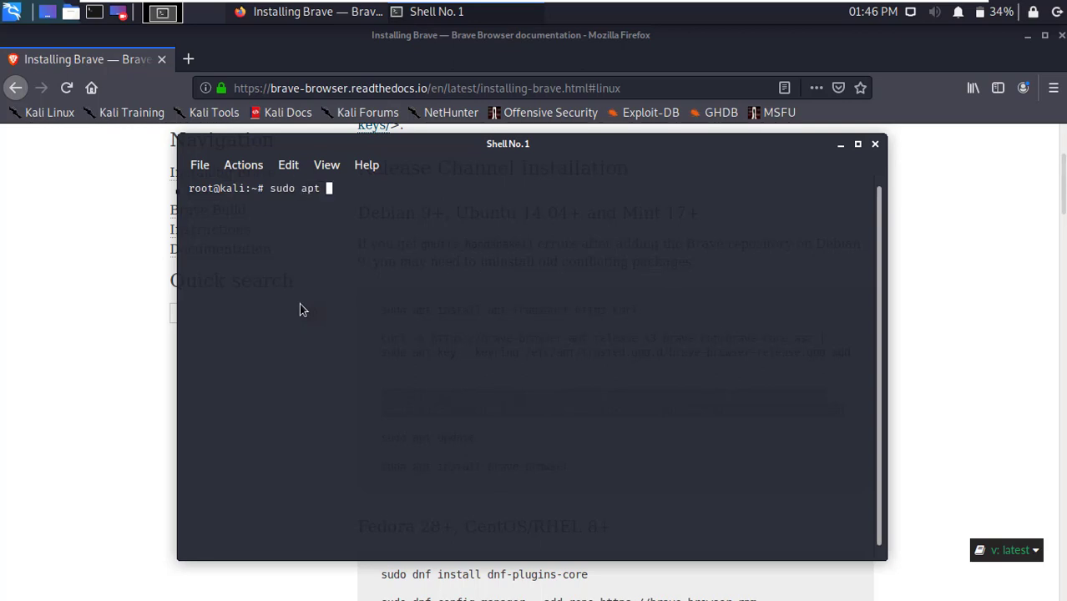
type("update")
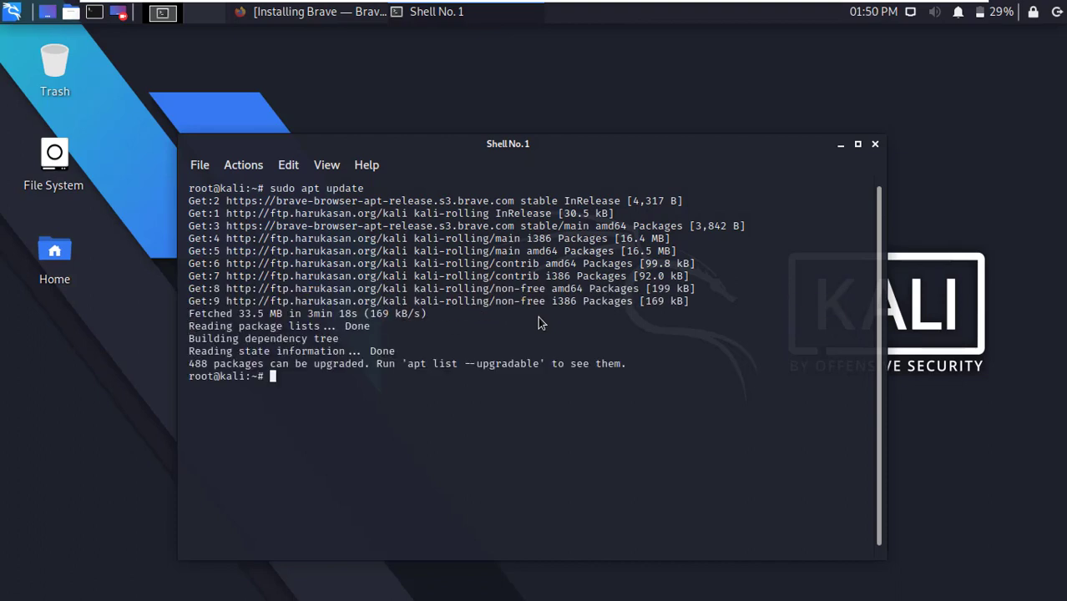
type("cl")
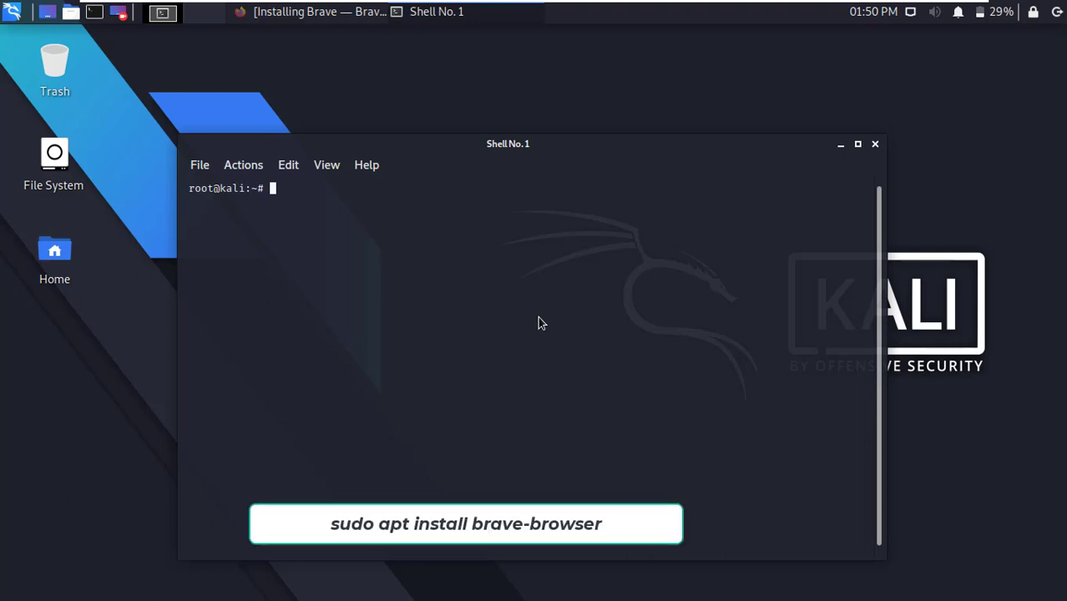
- Install brave-browser 1.13.82 with 'apt install brave-browser', confirm y, then close the terminal
type("apt")
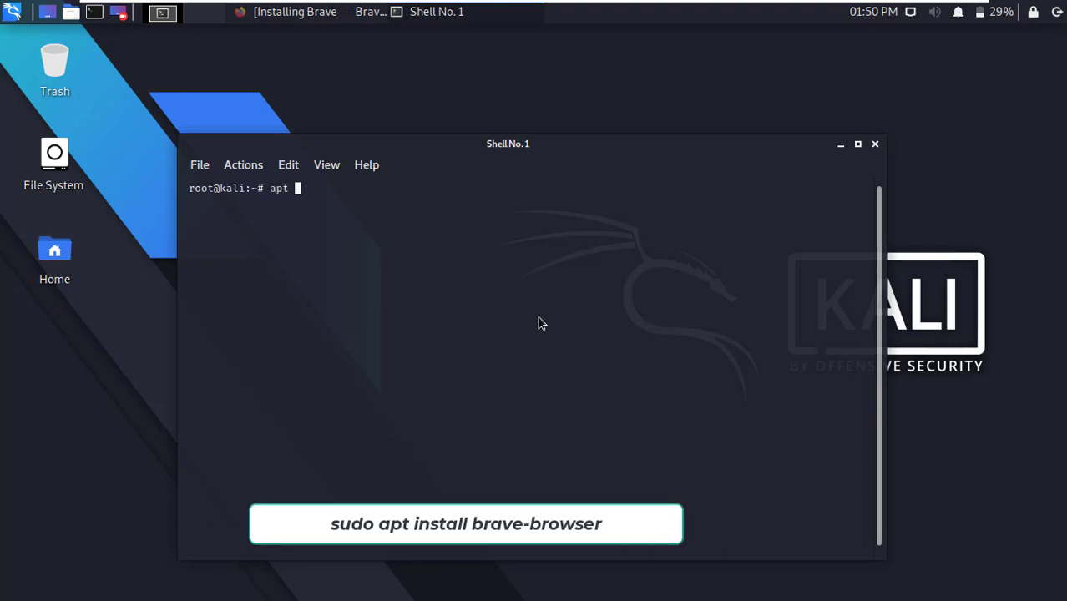
type("install")
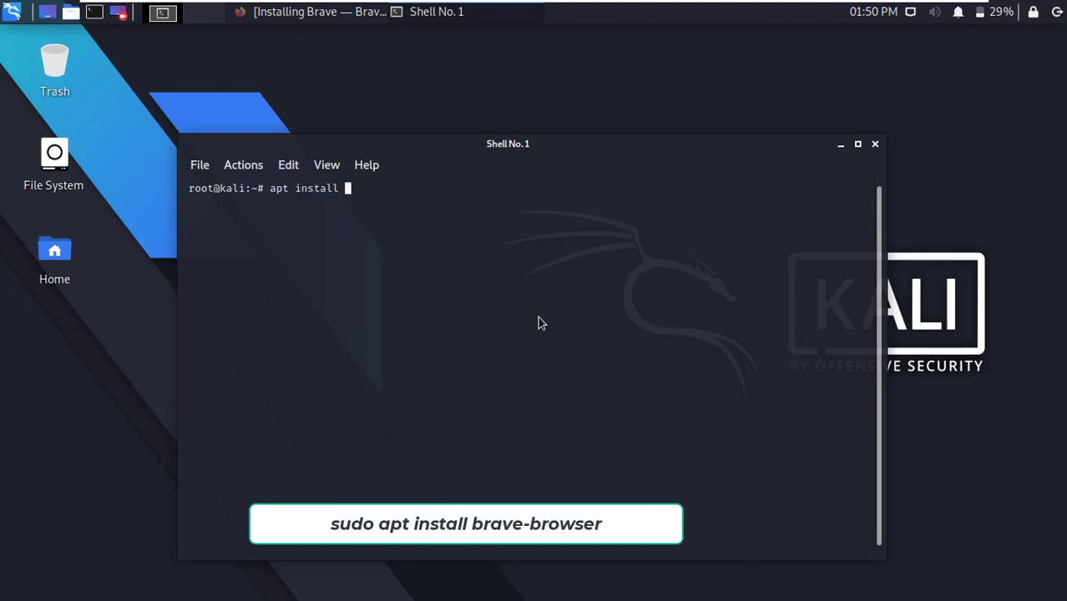
type("brave-browser")
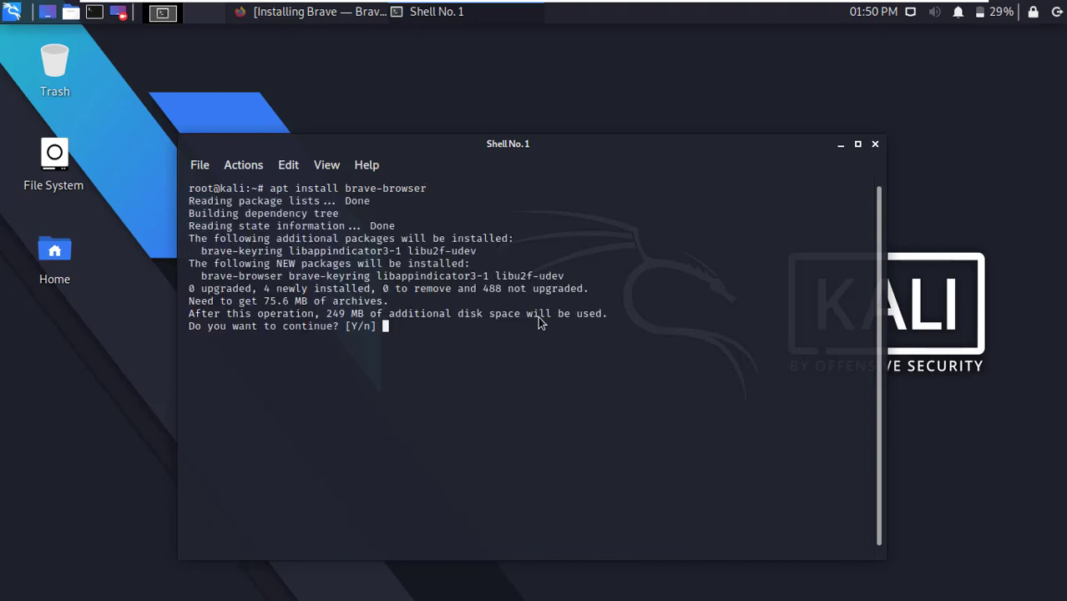
mouse_move(561, 266)
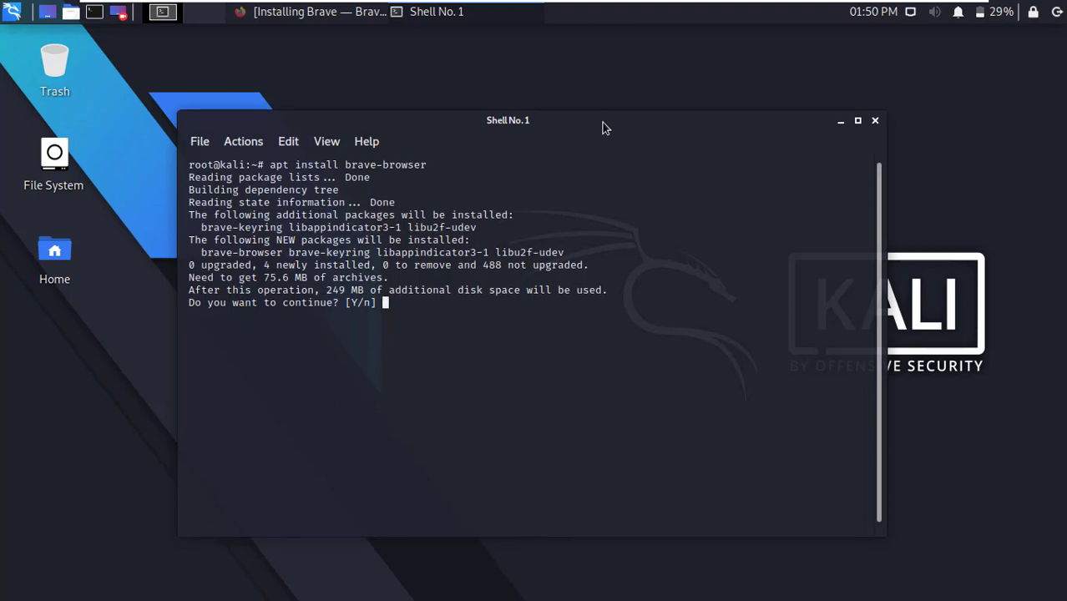
type("y")
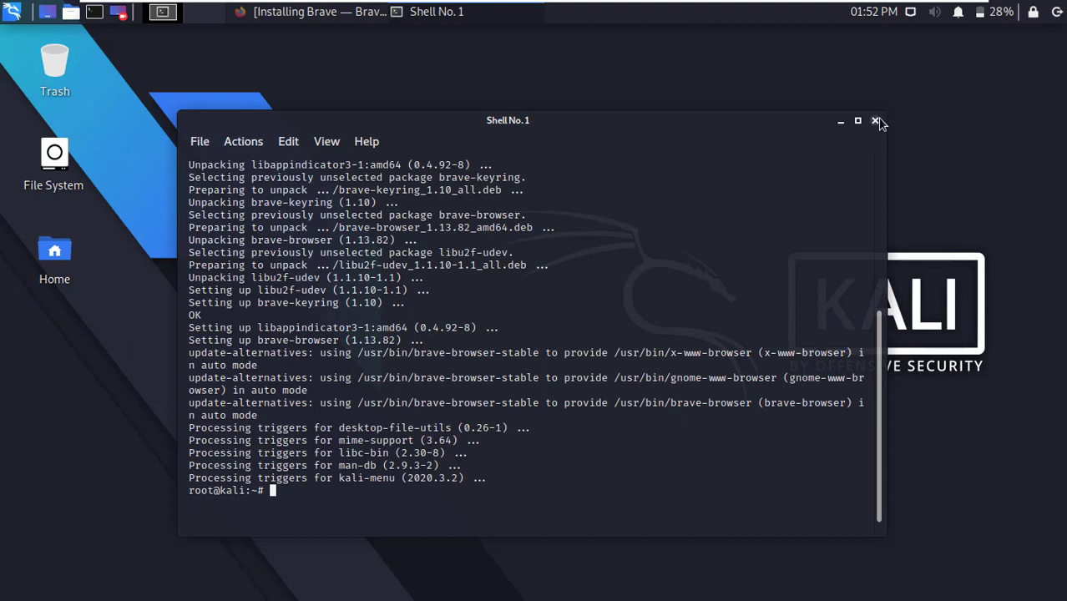
left_click(877, 121)
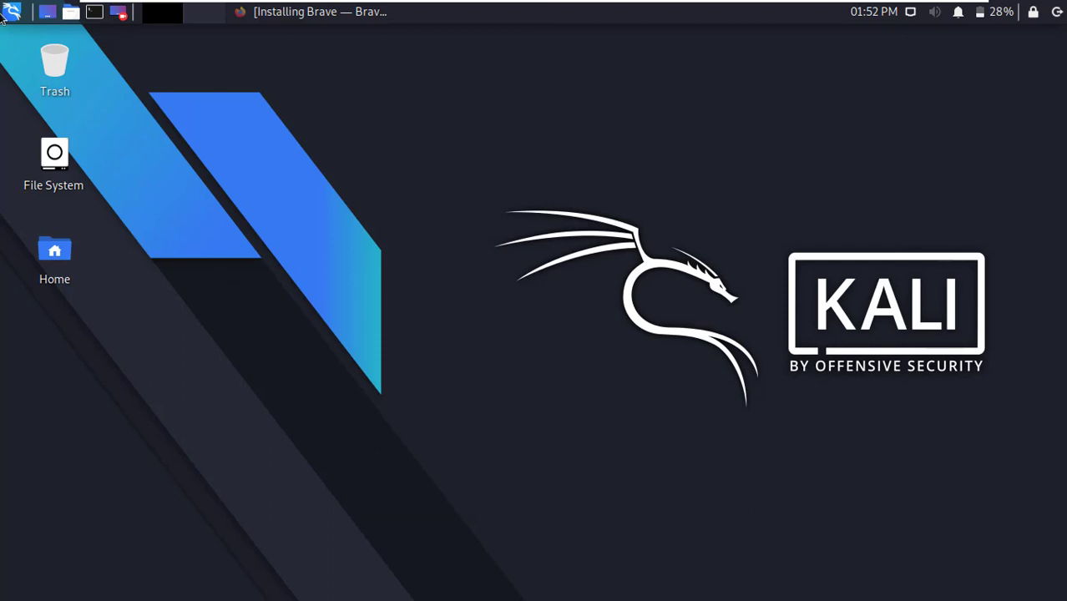
left_click(11, 11)
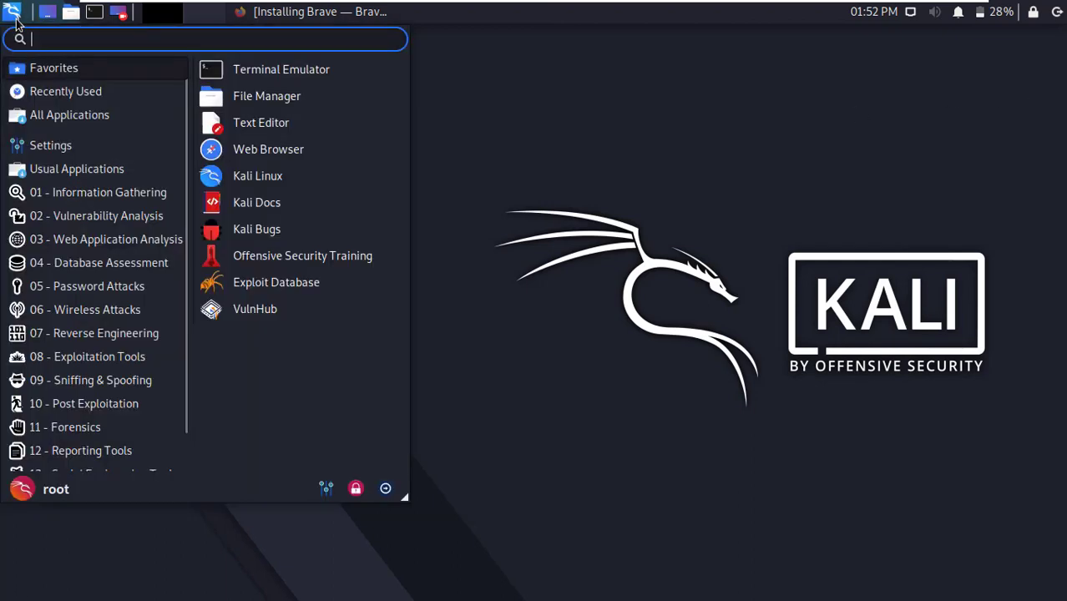
type("br")
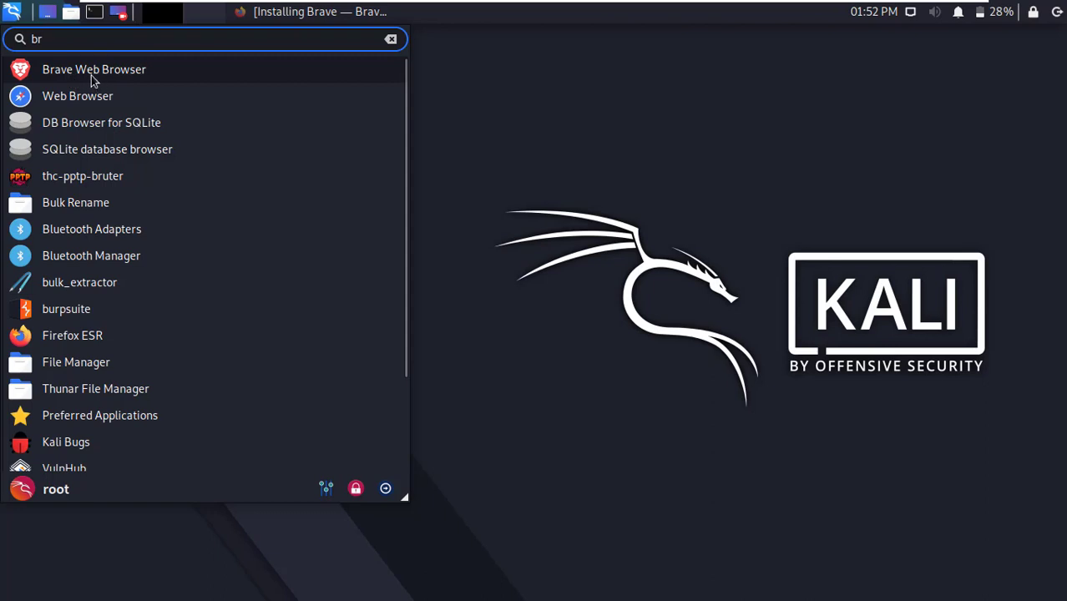
key("Escape")
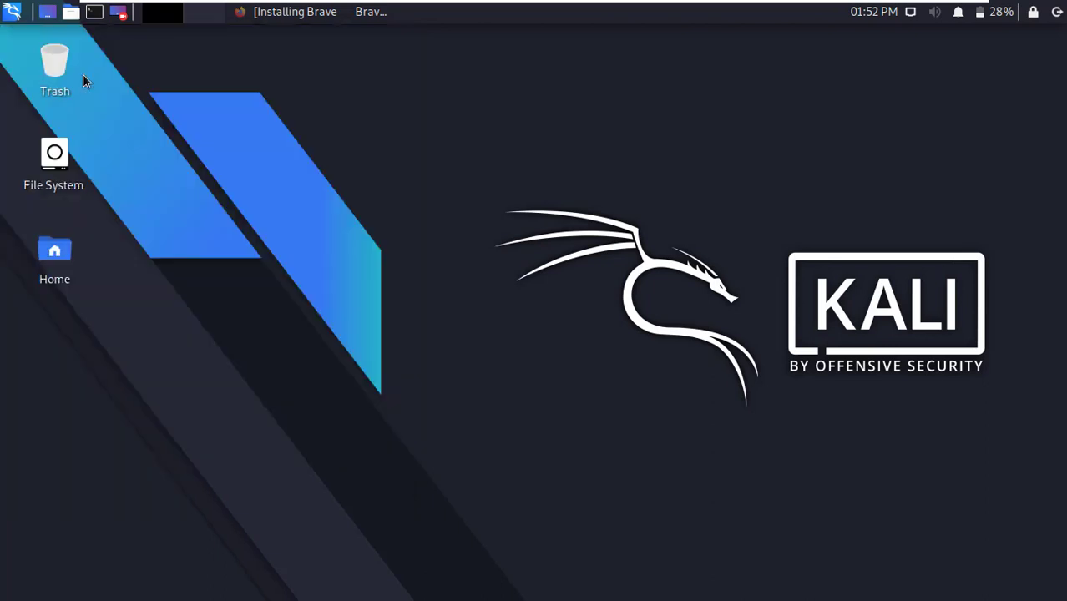
mouse_move(401, 224)
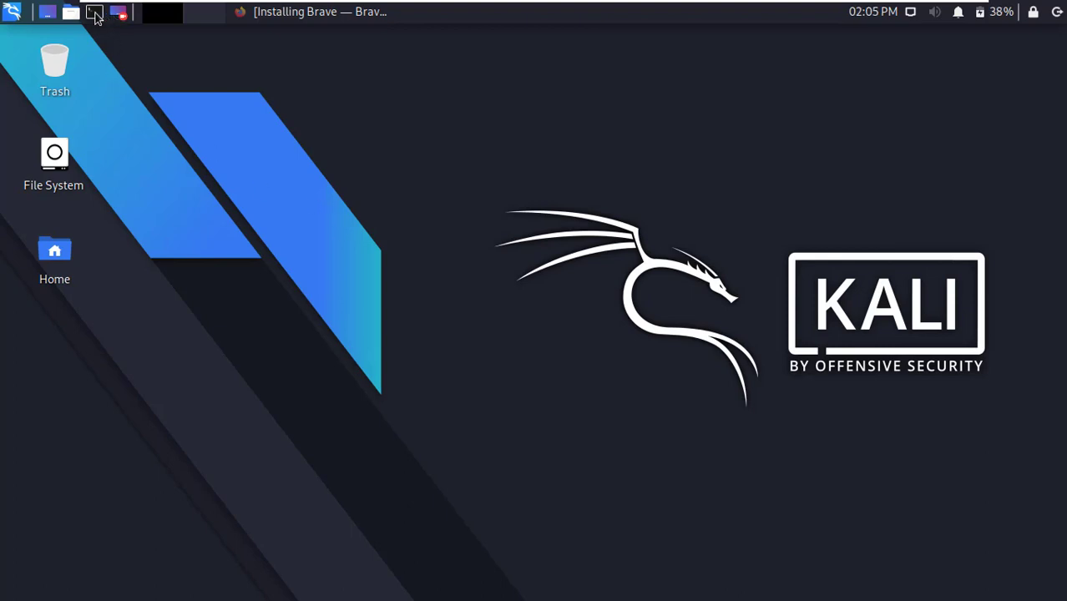
- Open a new terminal and run 'sudo nano /usr/bin/brave-browser-stable'
left_click(94, 12)
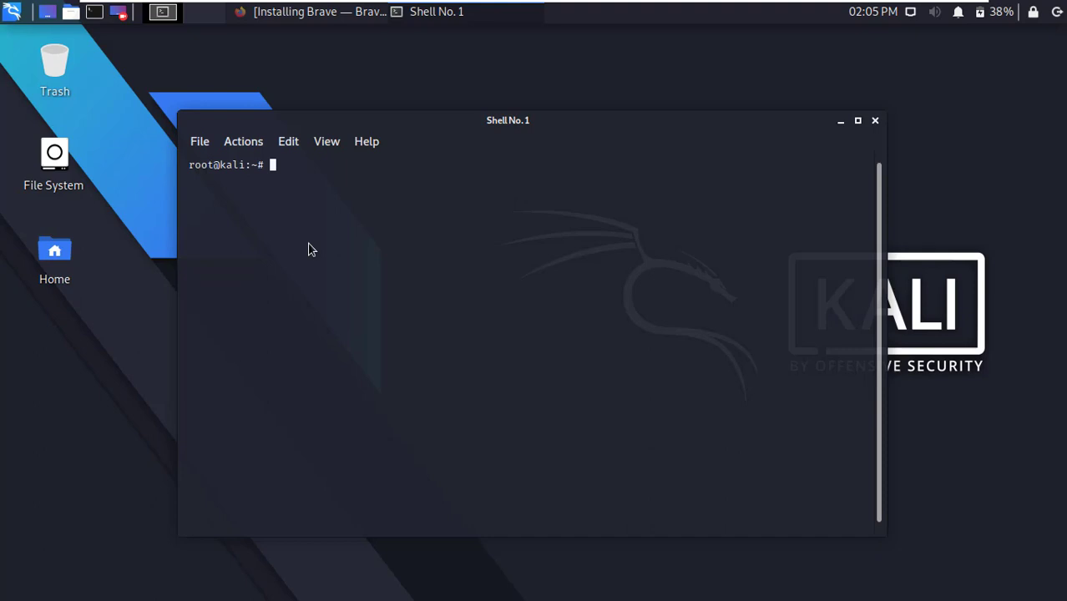
type("sudo")
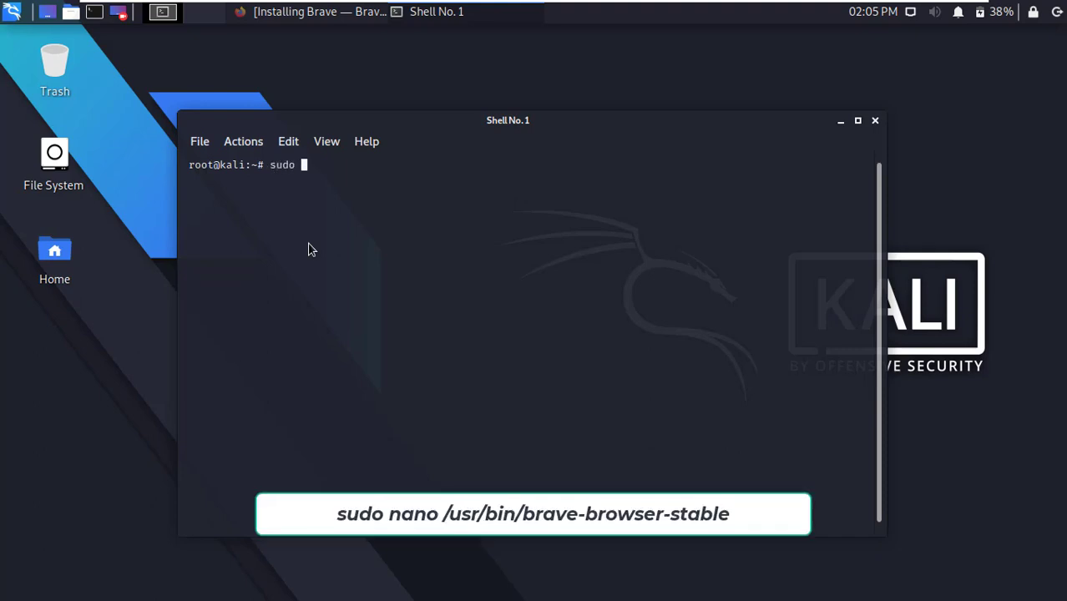
type("nano /usr/bin")
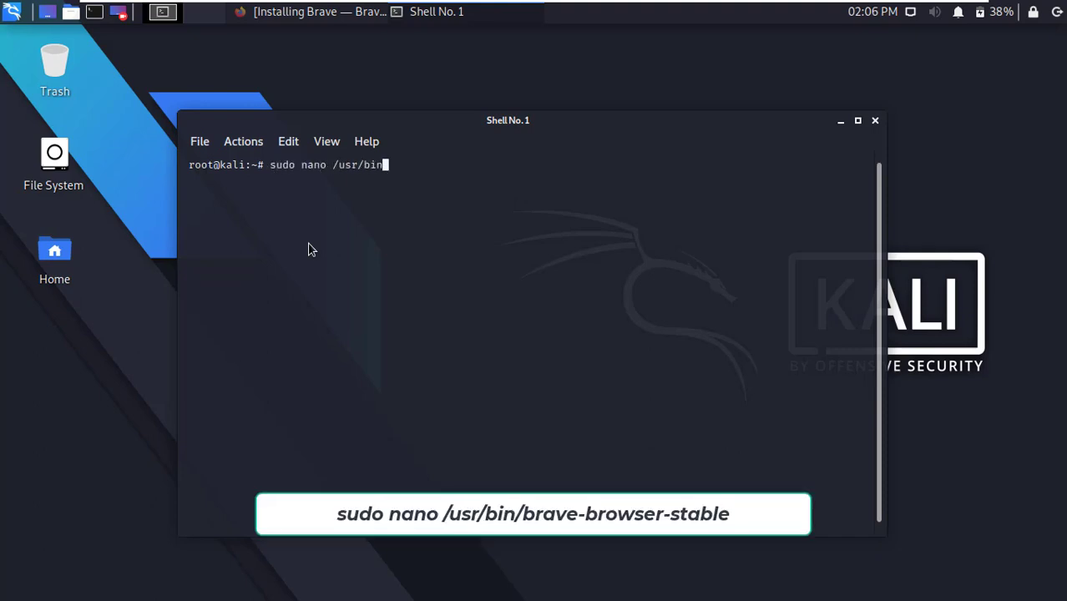
type("/brave-browser-")
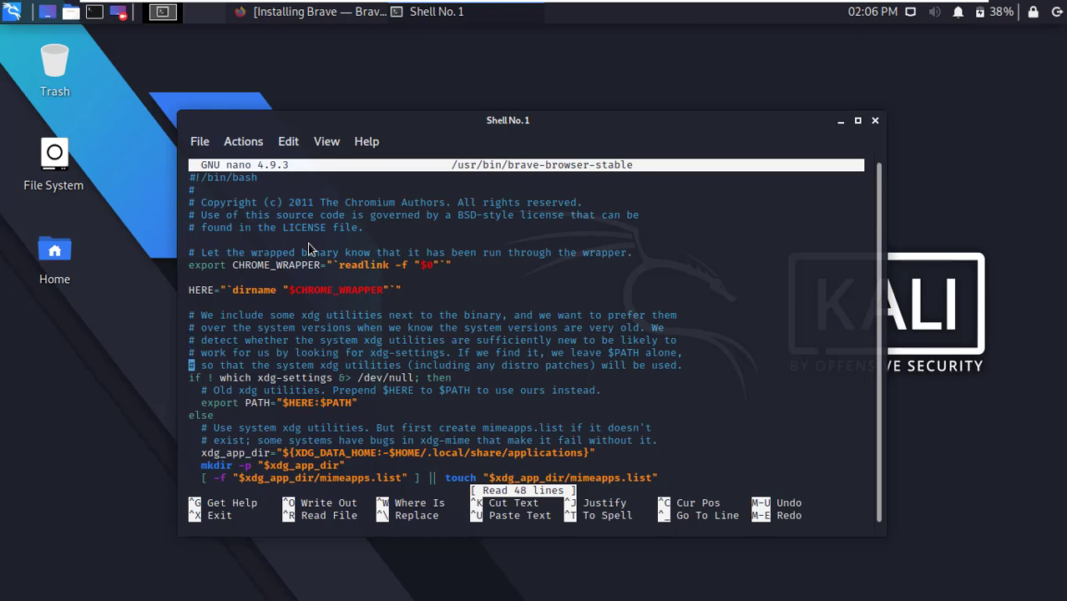
- Append --no-sandbox after "$HERE/brave" "$@", save and exit nano, and close the terminal
scroll("down", 3)
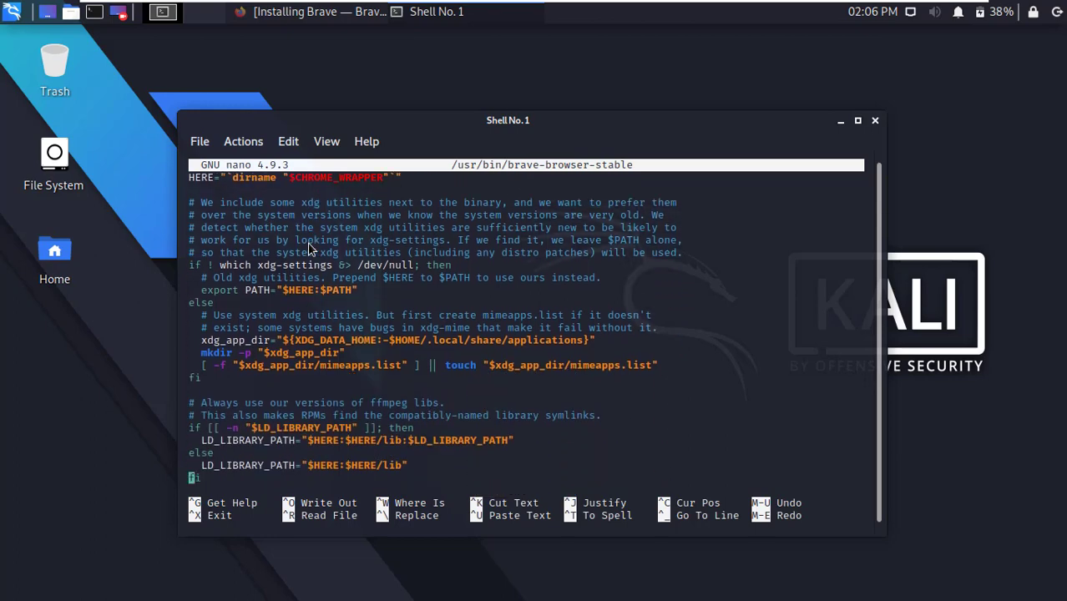
scroll("down", 3)
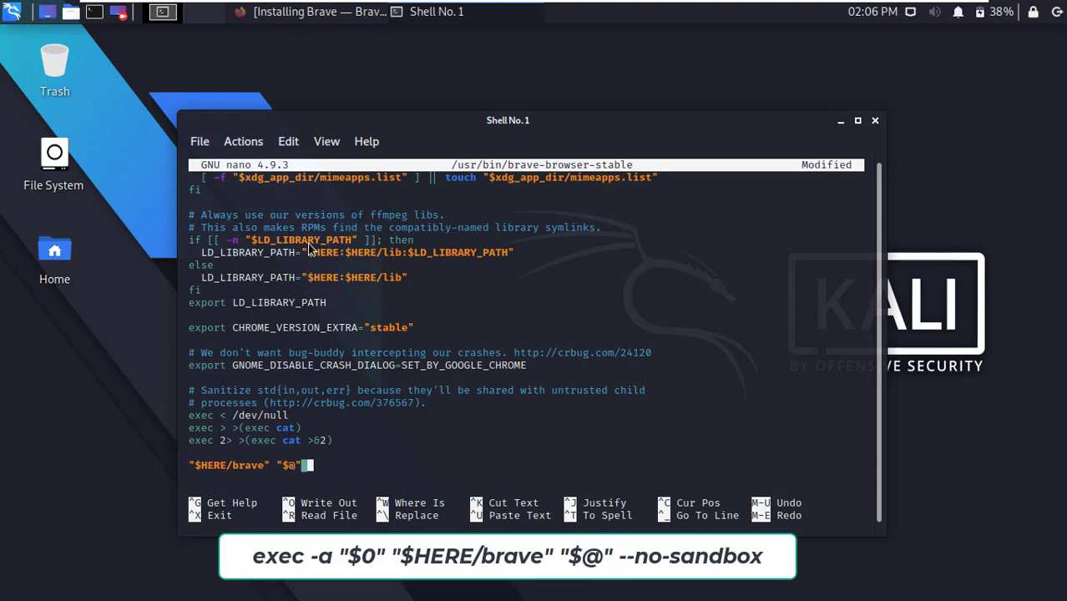
type("--no-")
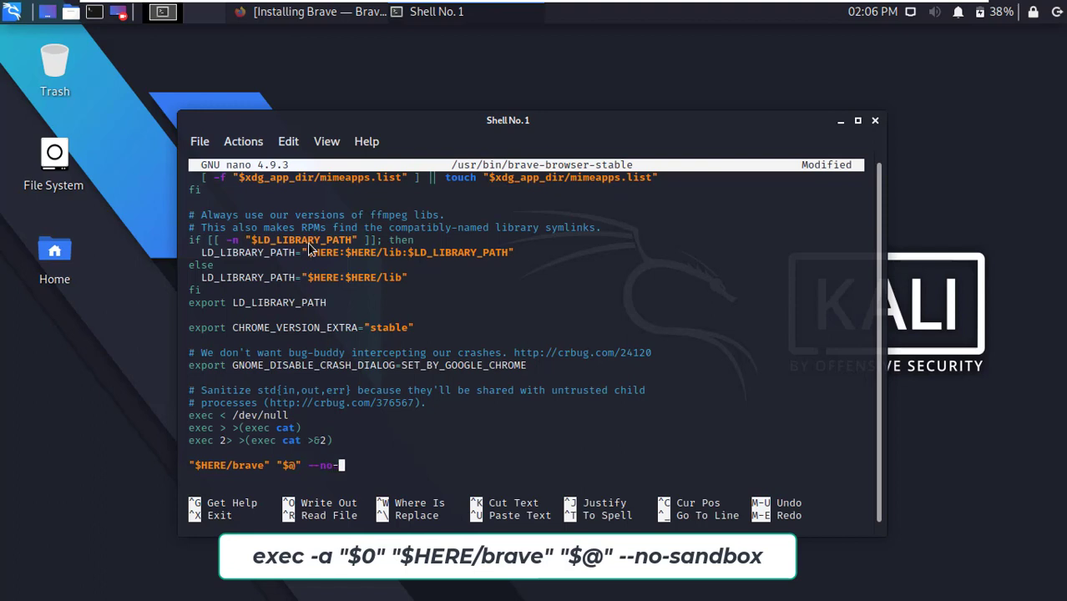
type("sandbox")
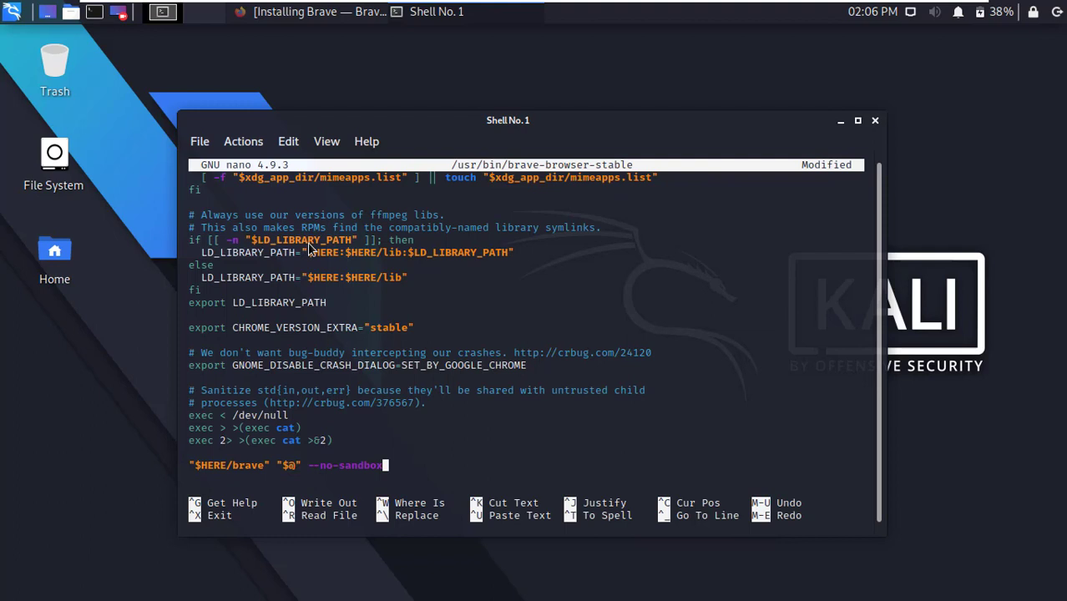
key("ctrl+x")
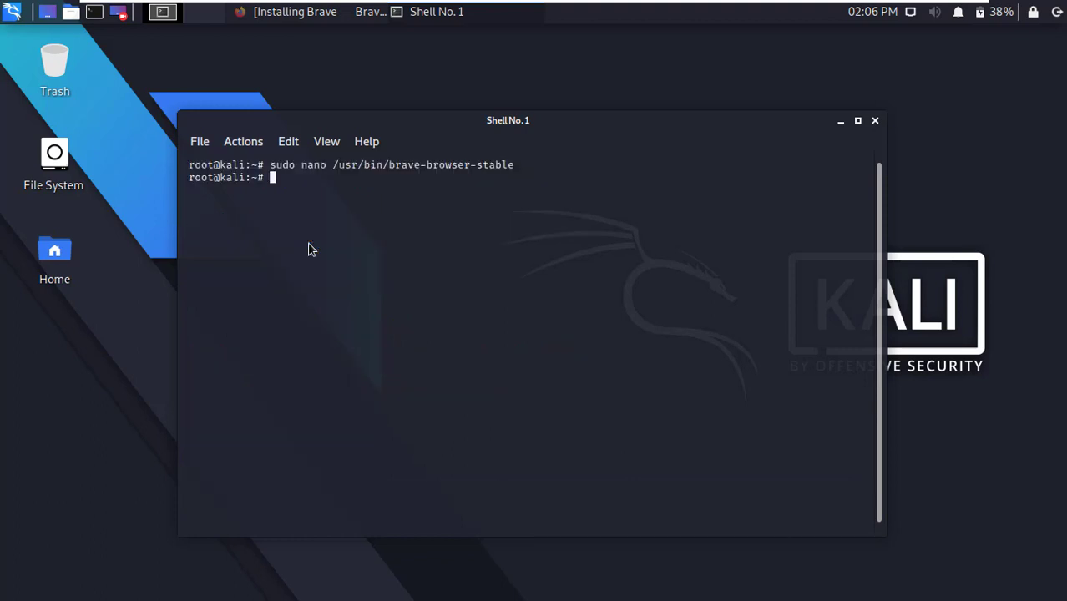
mouse_move(326, 235)
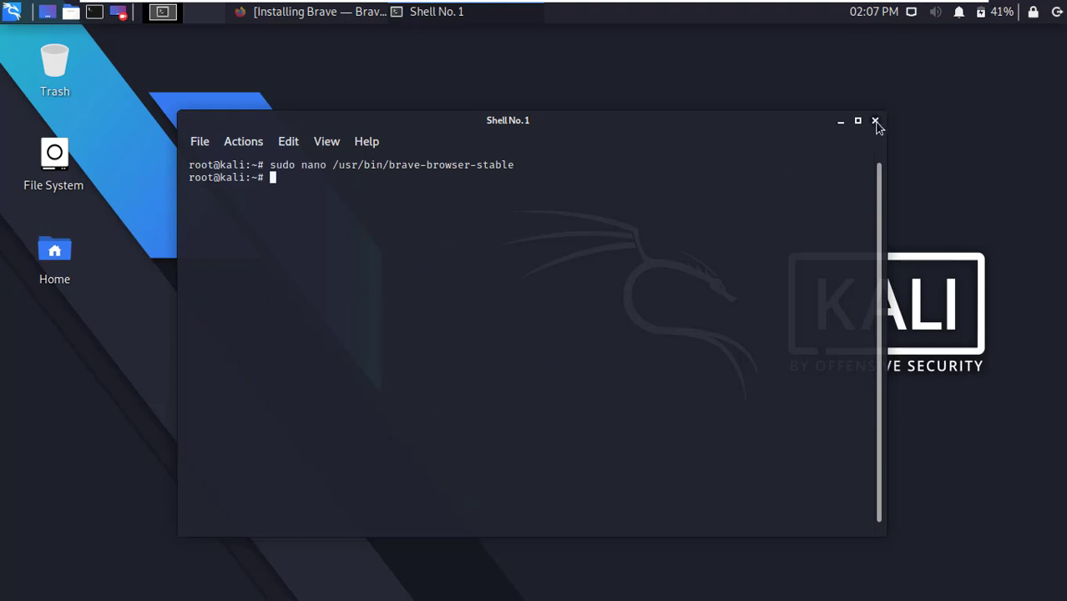
left_click(876, 121)
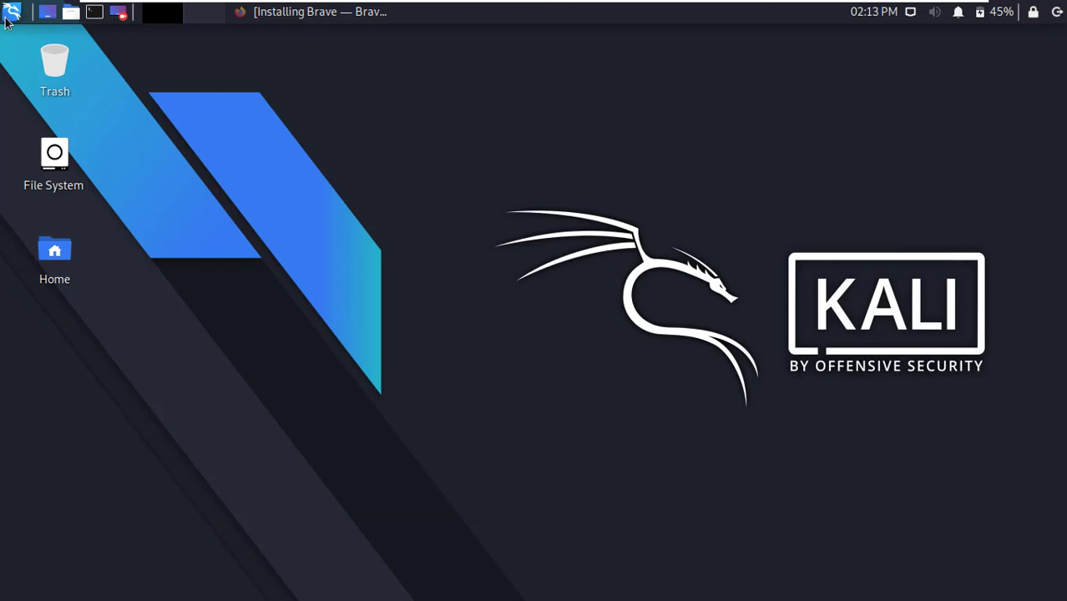
- Search the Whisker menu for 'bra' and launch Brave Web Browser
type("bra")
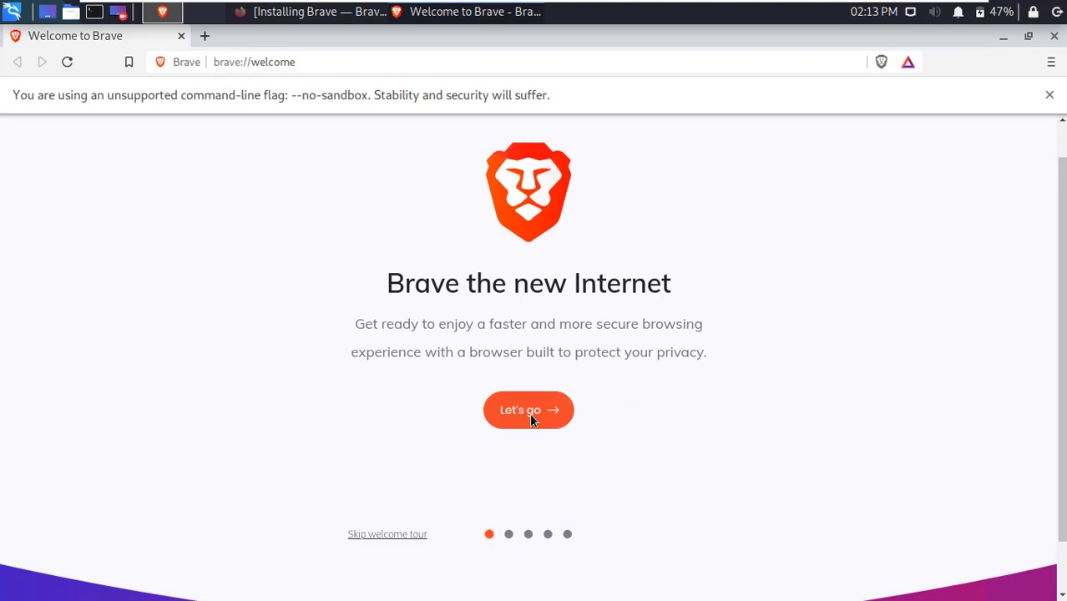
- Start Brave's welcome tour and advance past bookmark import to the Brave Rewards page
left_click(528, 409)
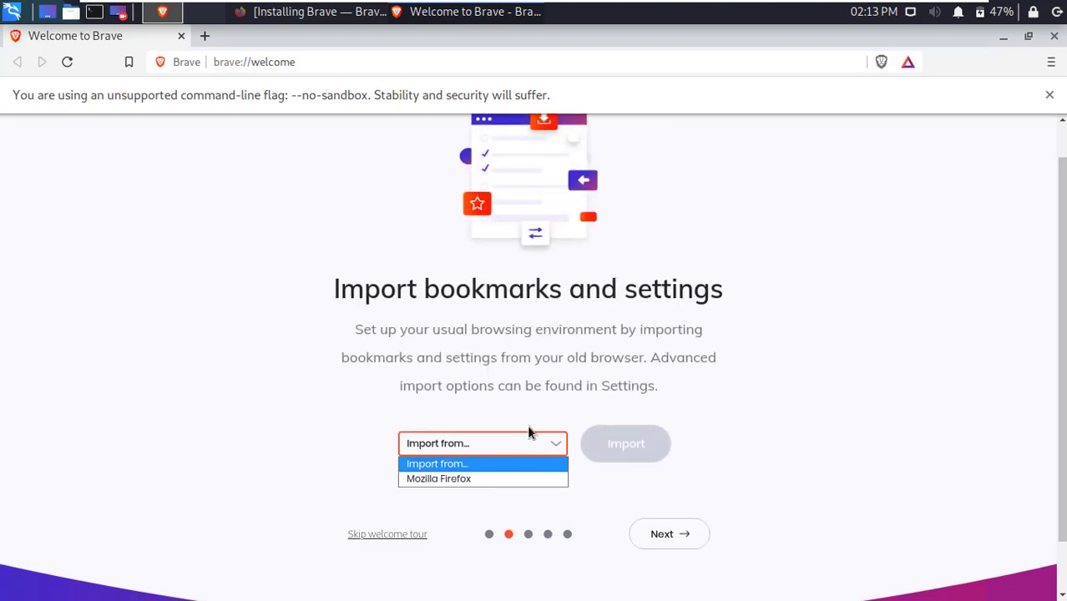
left_click(668, 533)
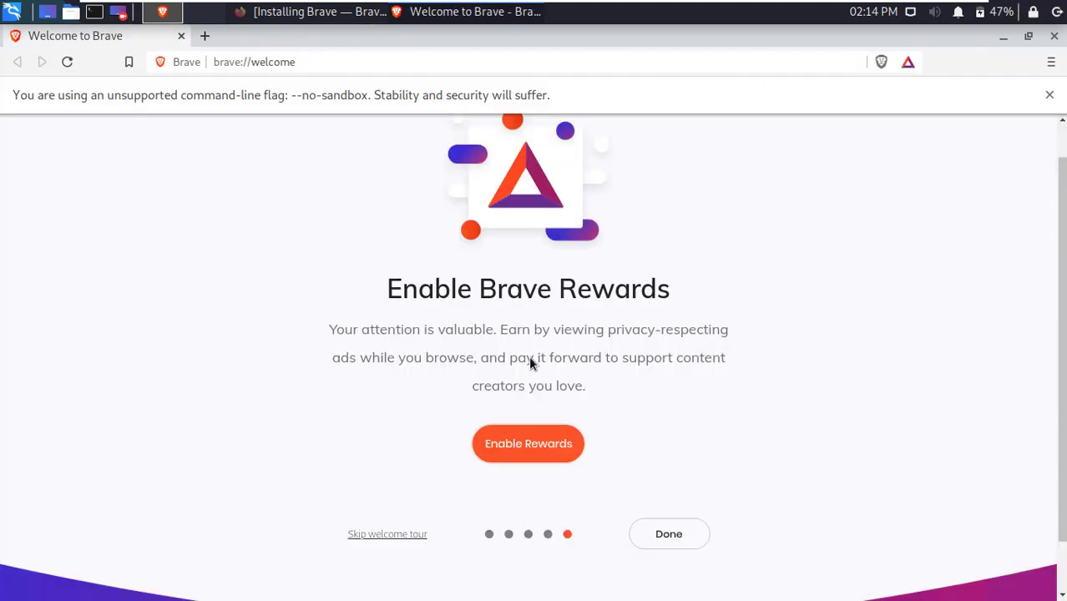